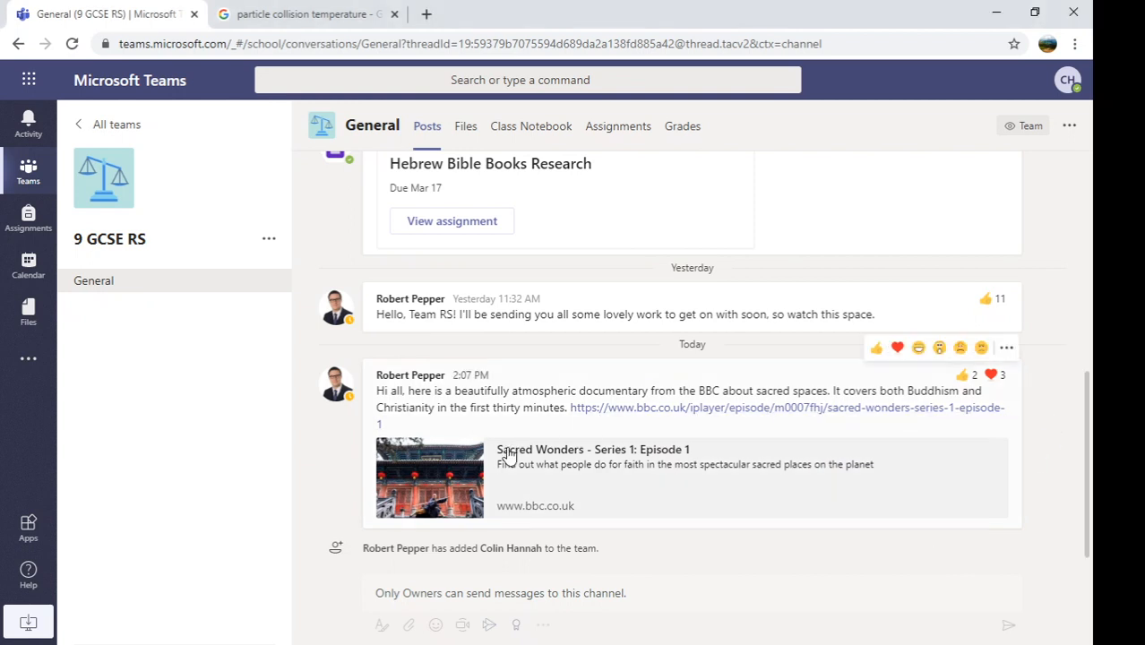
{"action": "mouse_move", "coordinate": [527, 272]}
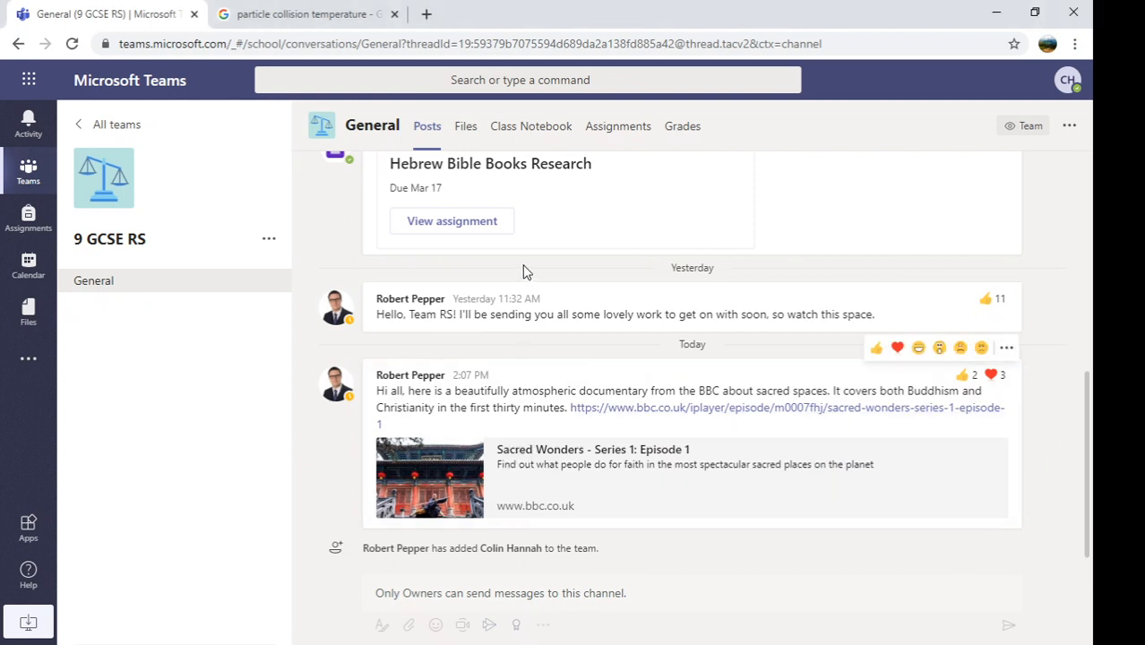
{"action": "mouse_move", "coordinate": [531, 126]}
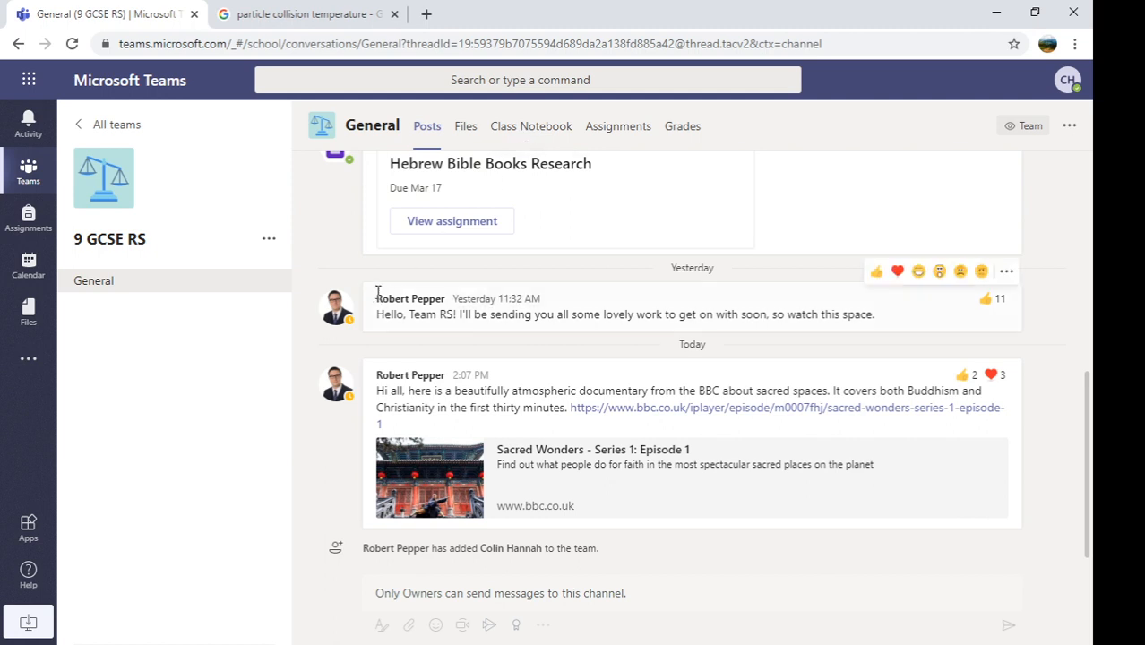
{"action": "mouse_move", "coordinate": [366, 484]}
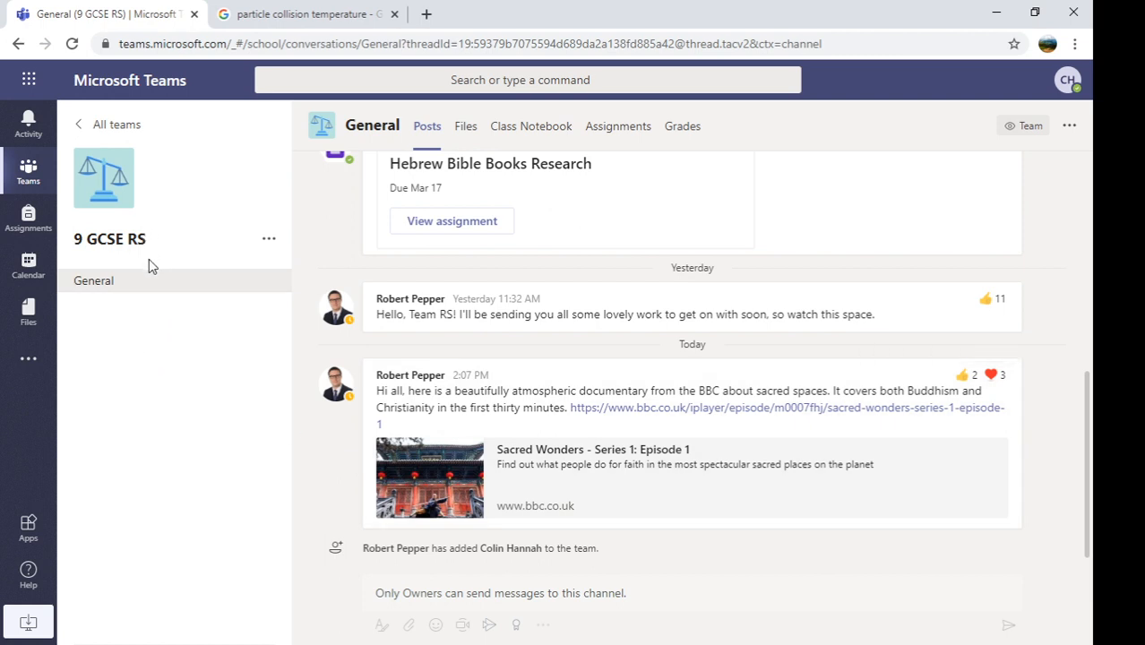
{"action": "mouse_move", "coordinate": [555, 423]}
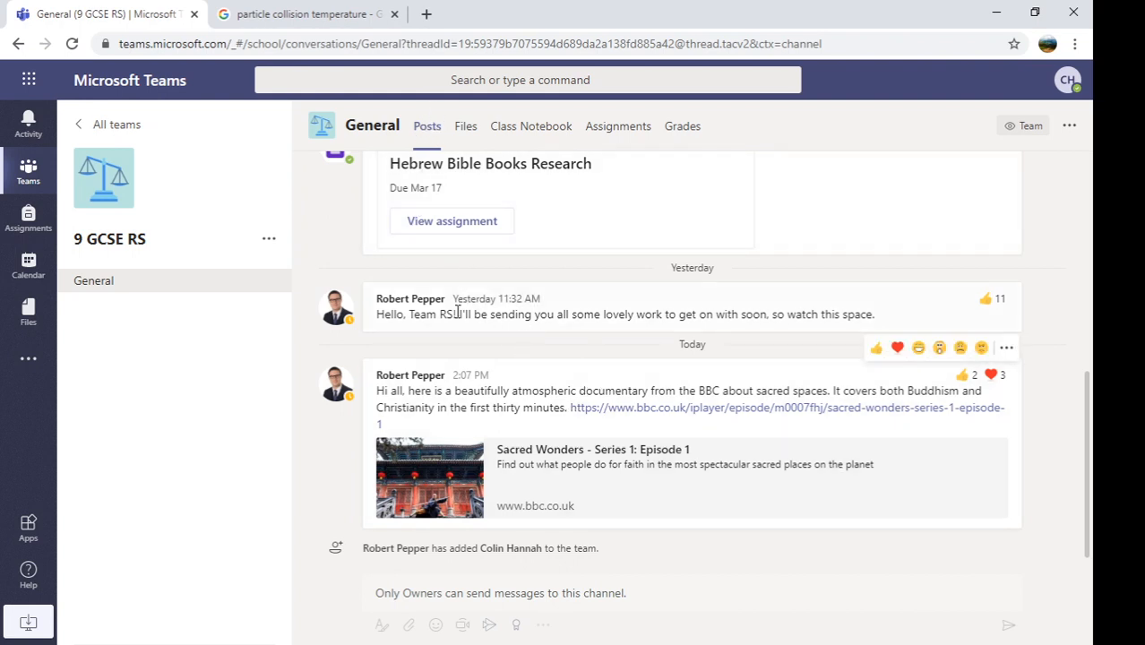
{"action": "mouse_move", "coordinate": [609, 233]}
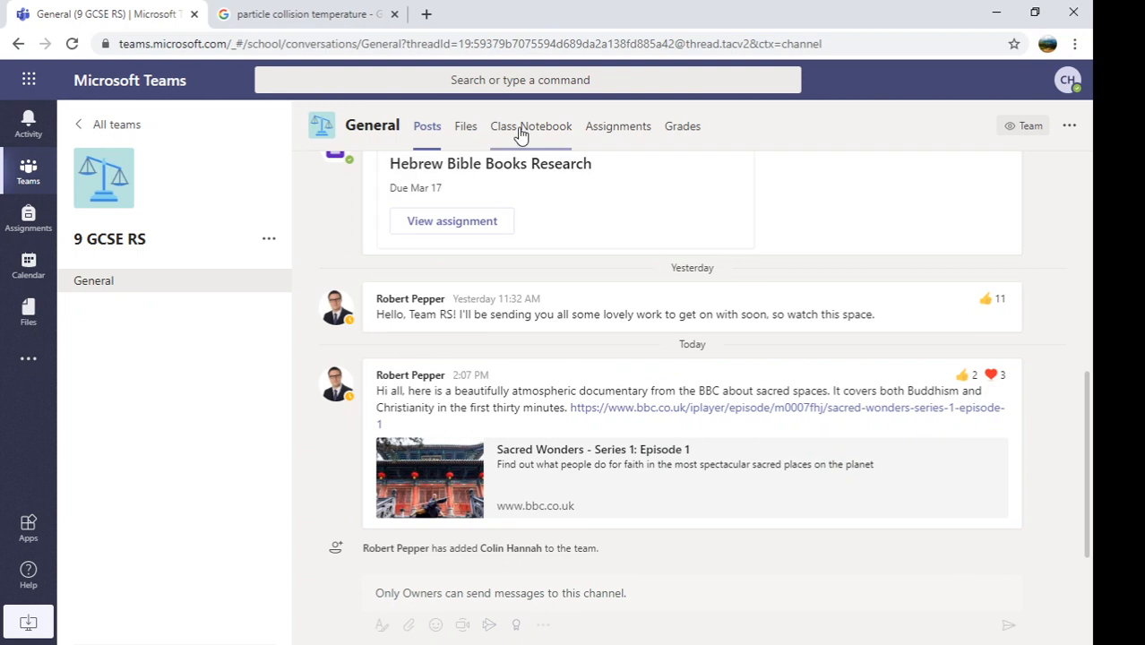
Step: Load the 9 GCSE RS class notebook and reveal its sections and pages pane
{"action": "left_click", "coordinate": [530, 126]}
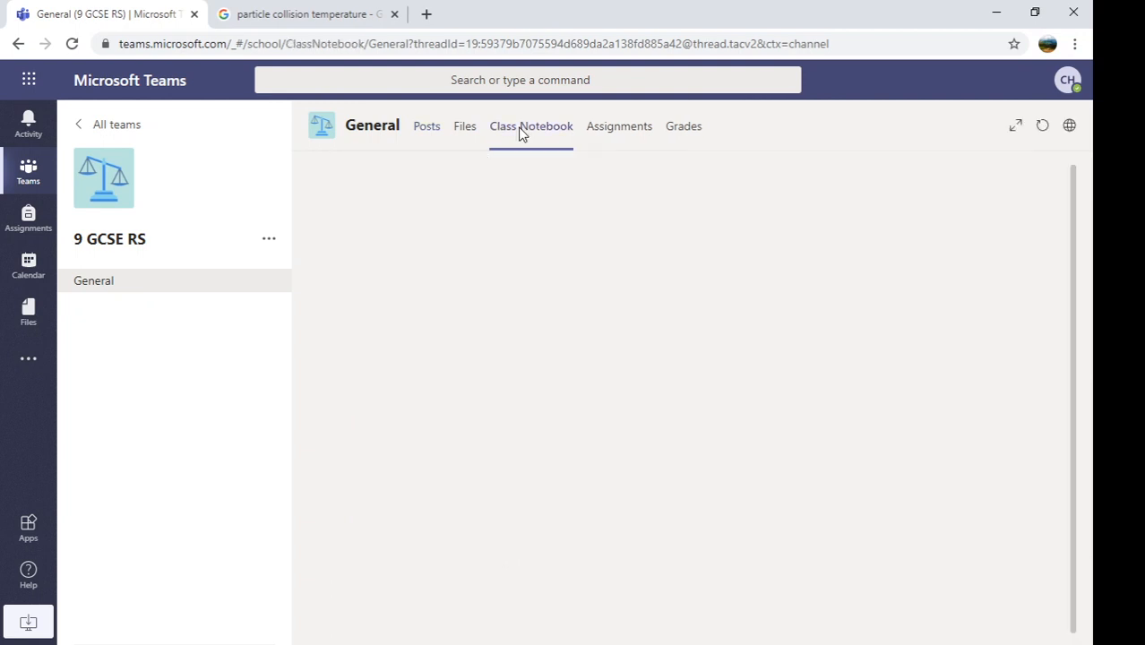
{"action": "left_click", "coordinate": [530, 126]}
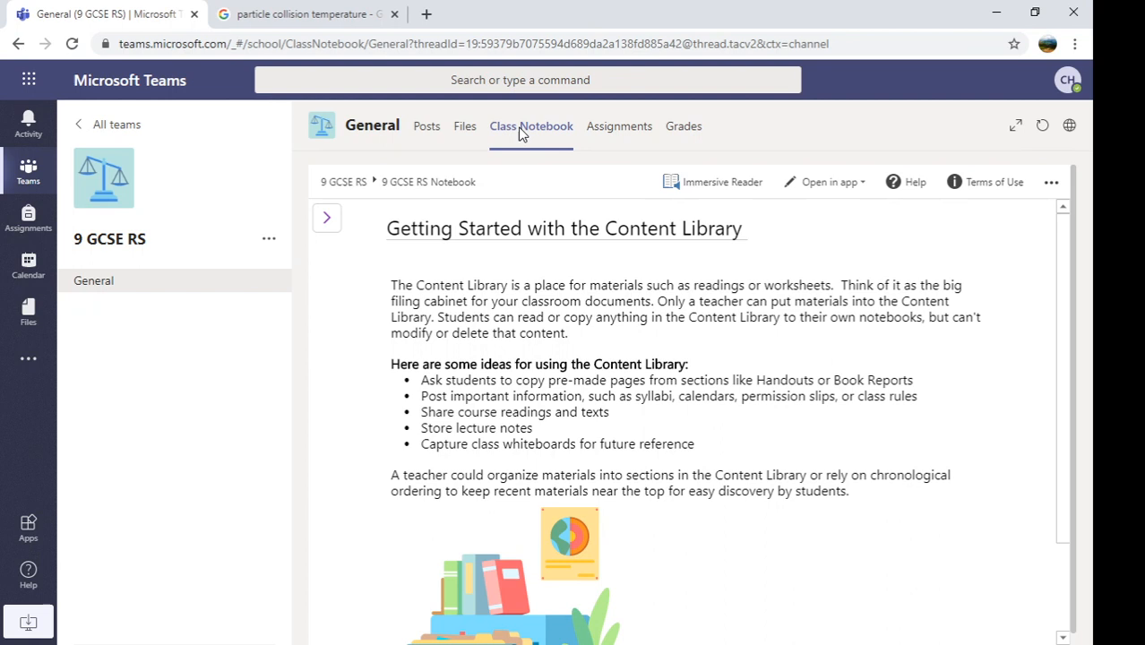
{"action": "mouse_move", "coordinate": [469, 143]}
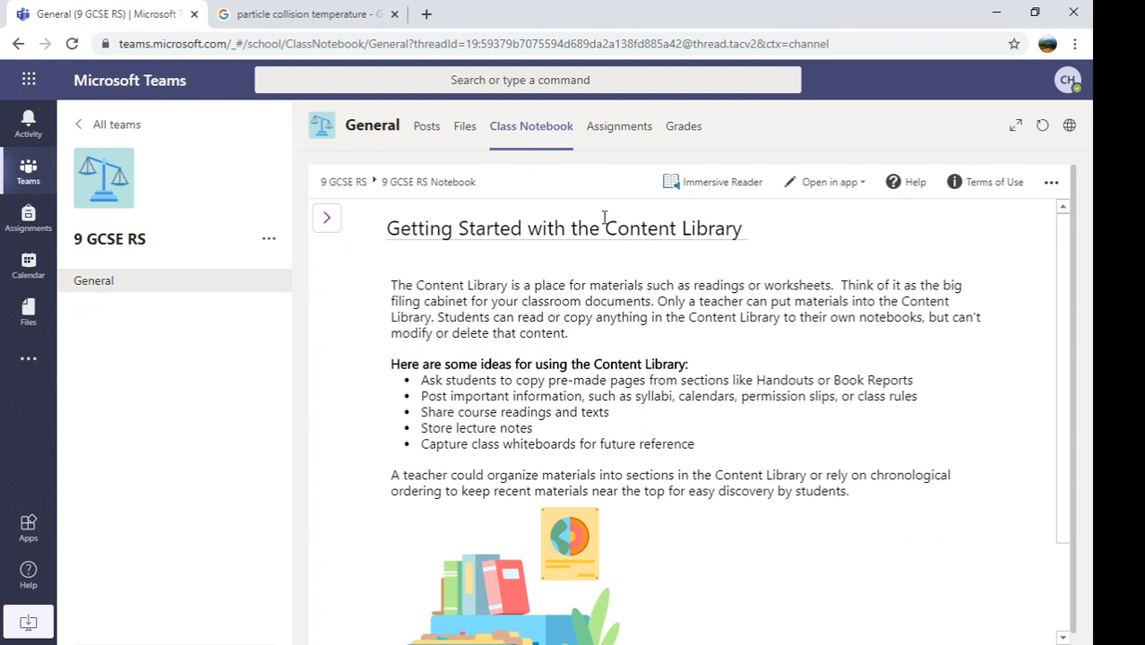
{"action": "mouse_move", "coordinate": [326, 219]}
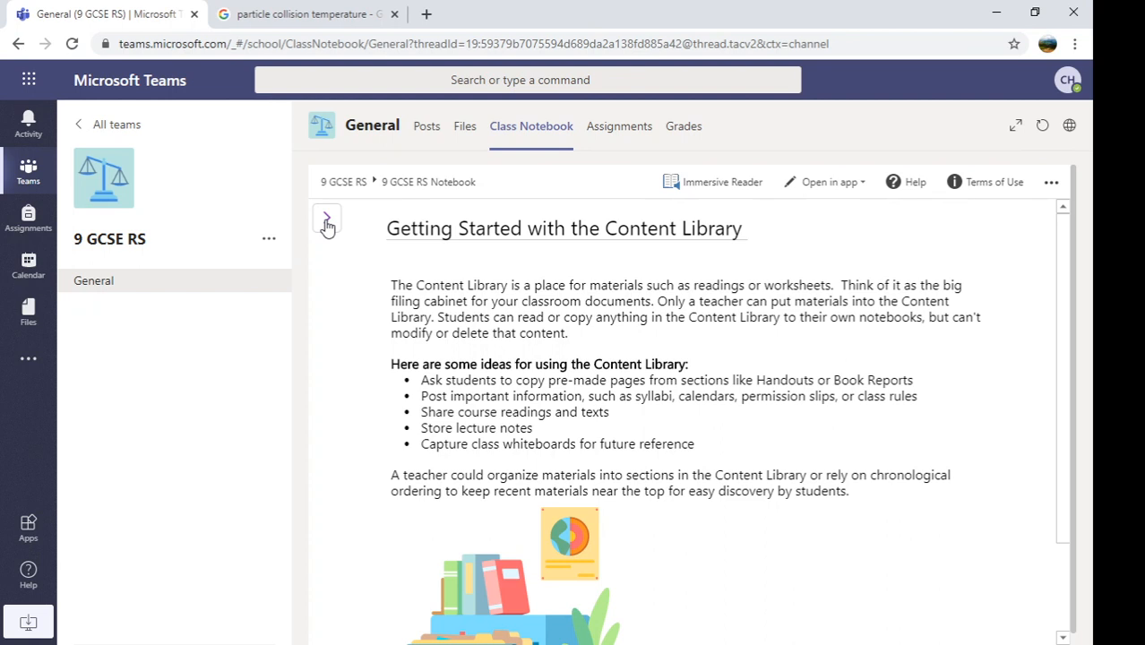
{"action": "left_click", "coordinate": [327, 222]}
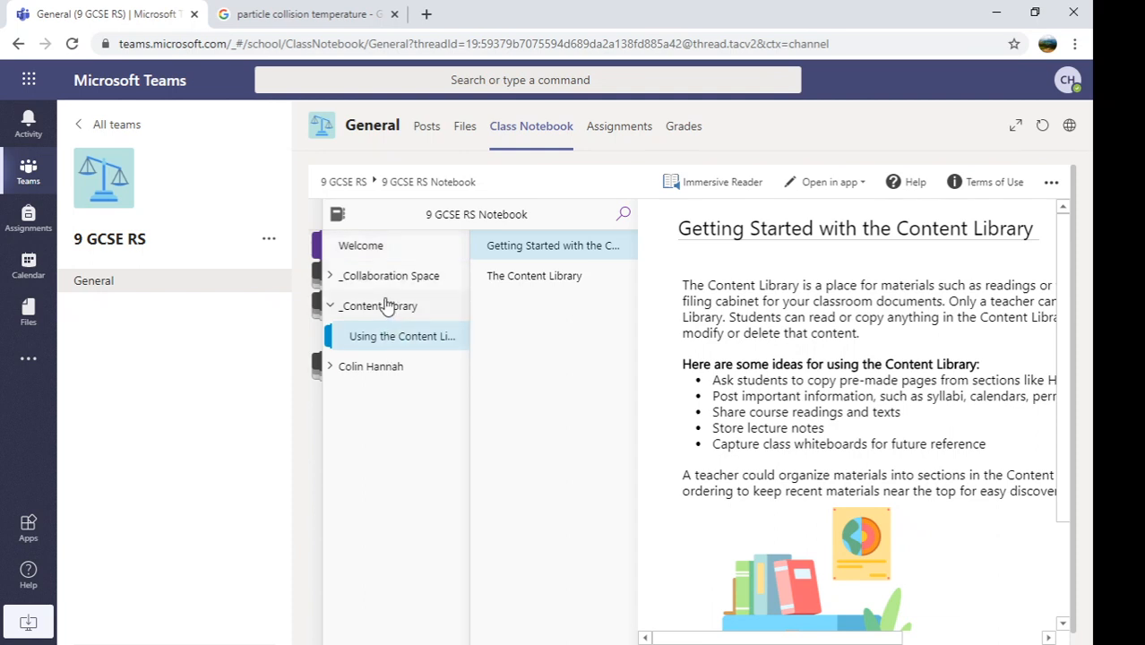
{"action": "mouse_move", "coordinate": [382, 312]}
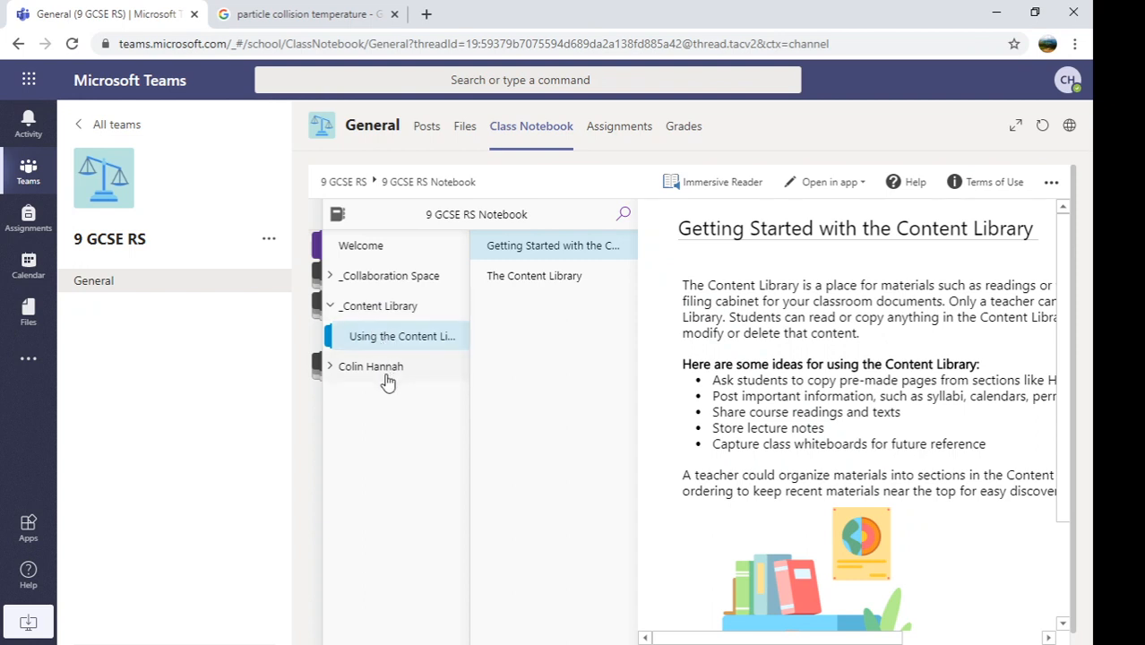
{"action": "mouse_move", "coordinate": [387, 373]}
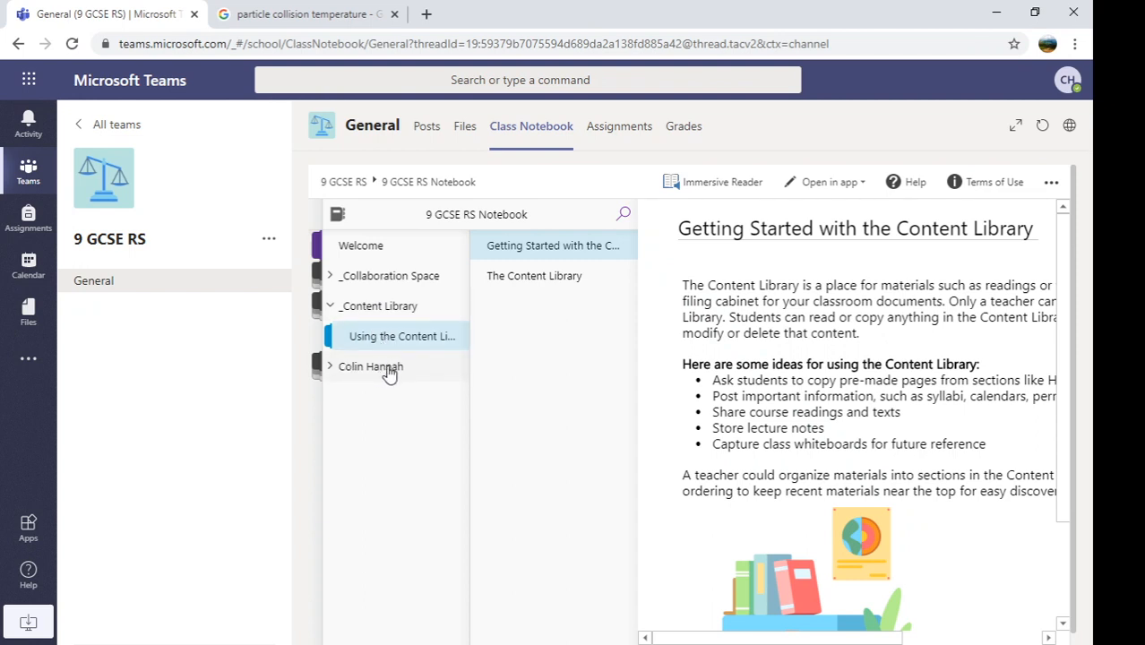
{"action": "left_click", "coordinate": [369, 366]}
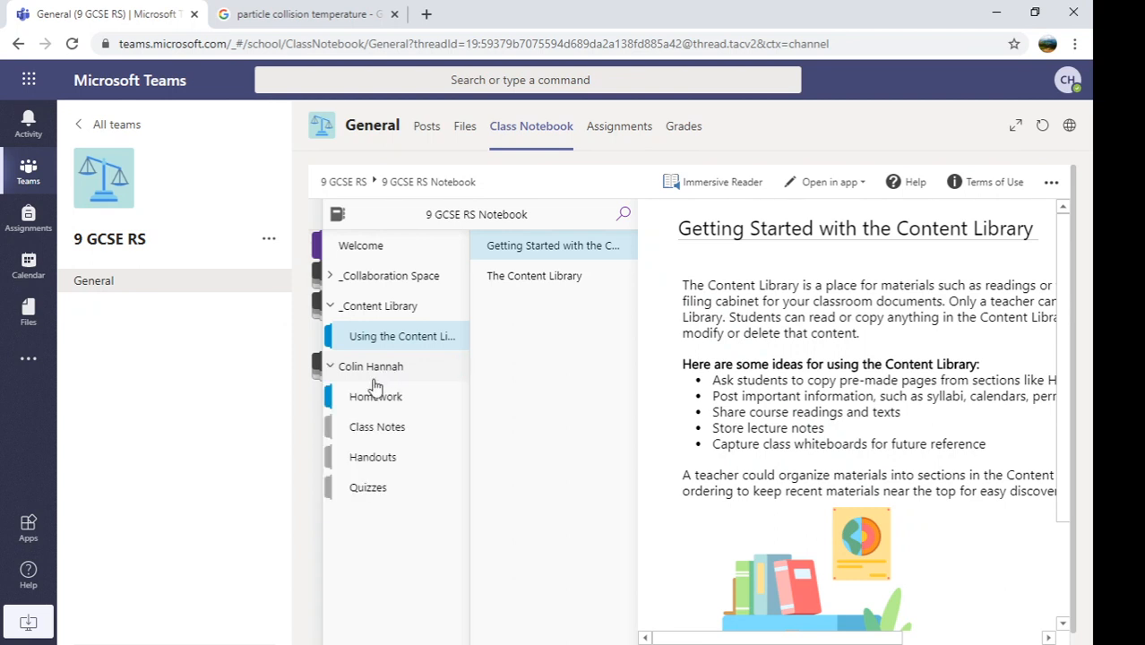
{"action": "mouse_move", "coordinate": [457, 374]}
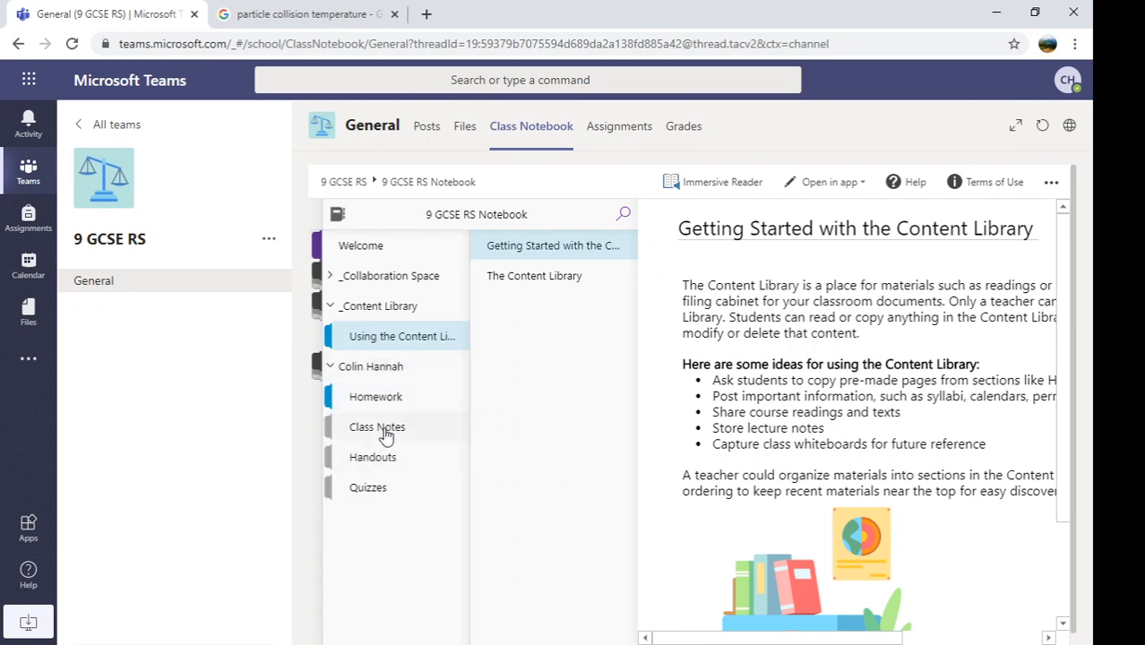
{"action": "left_click", "coordinate": [376, 427]}
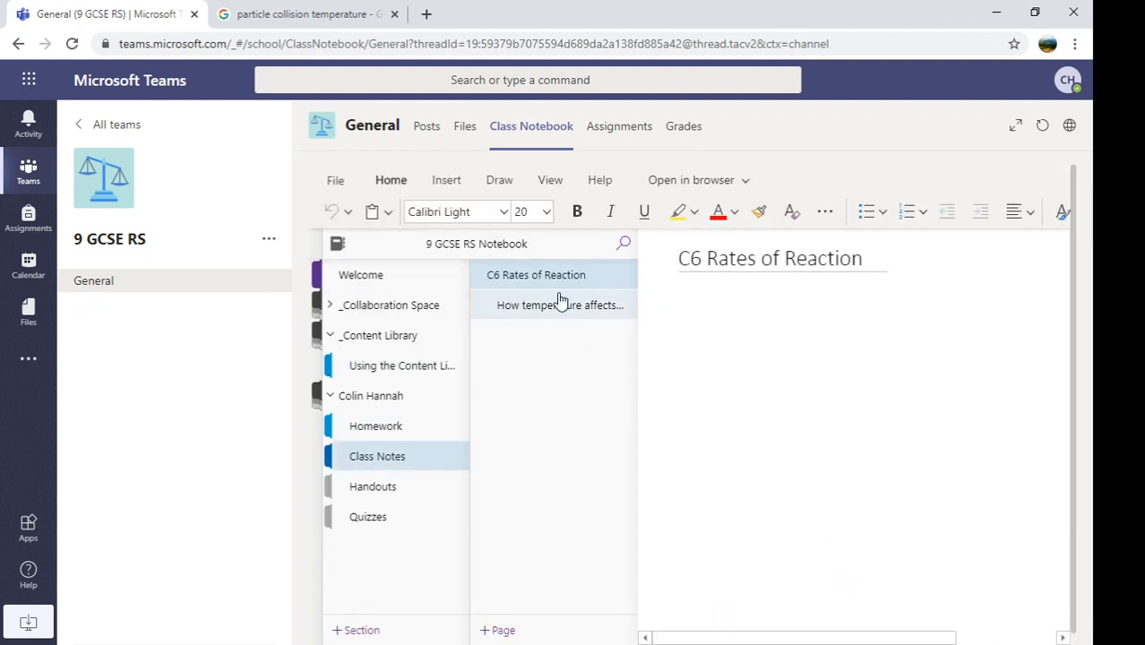
{"action": "mouse_move", "coordinate": [512, 356]}
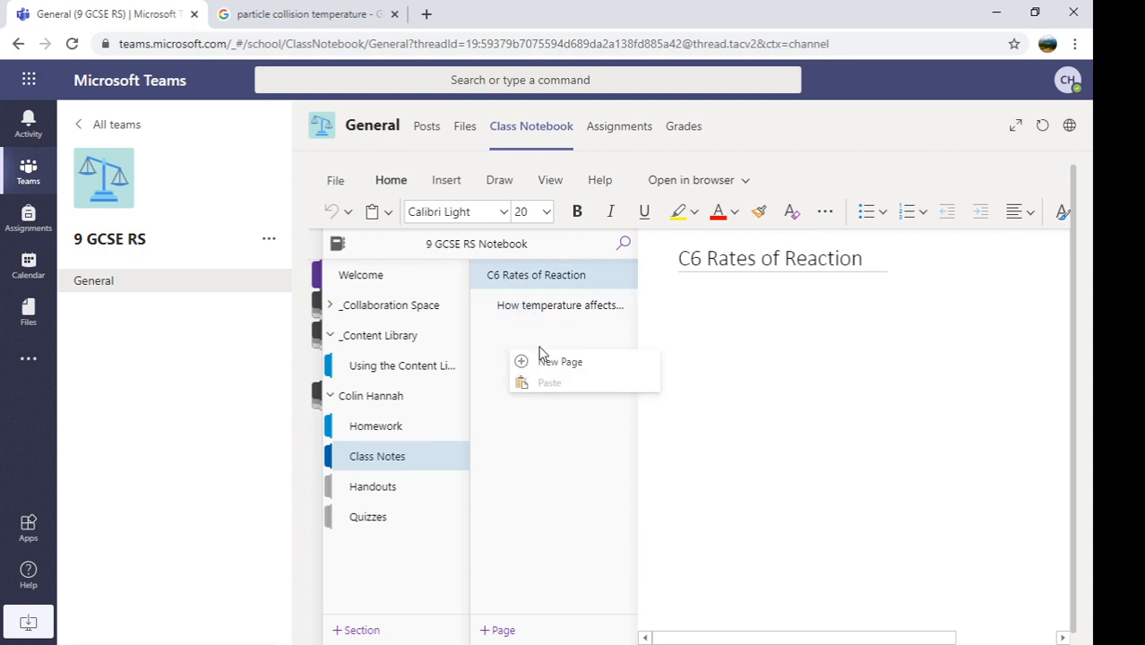
Step: Create a new Class Notes page titled 'C6 Rates' and bring back the pages list
{"action": "left_click", "coordinate": [559, 362]}
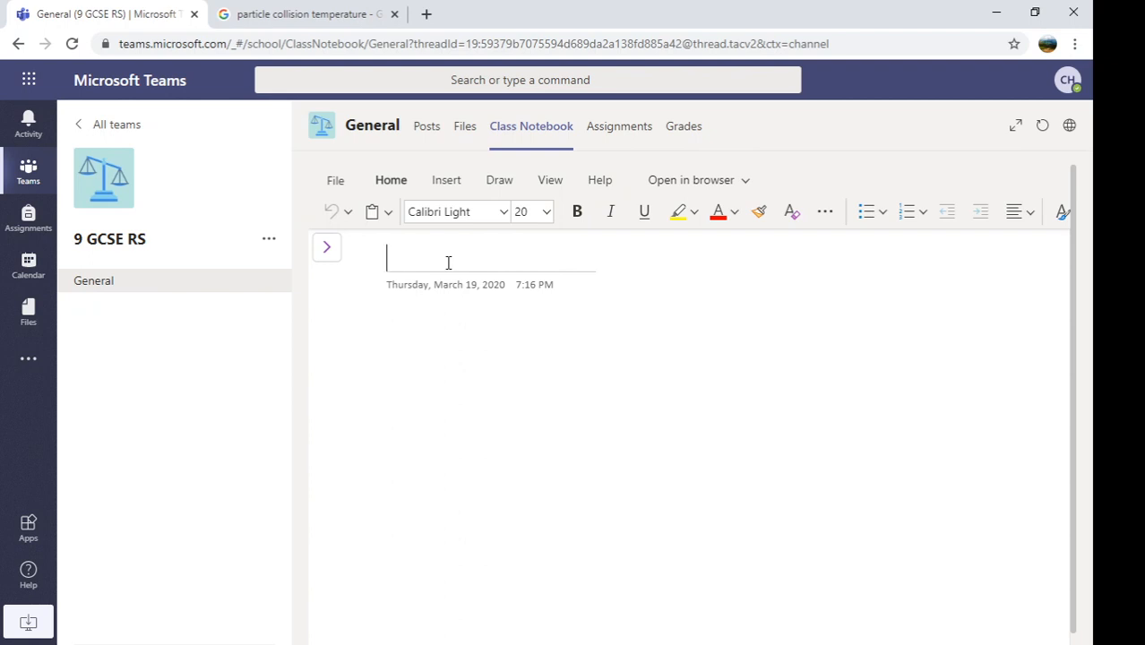
{"action": "type", "text": "C"}
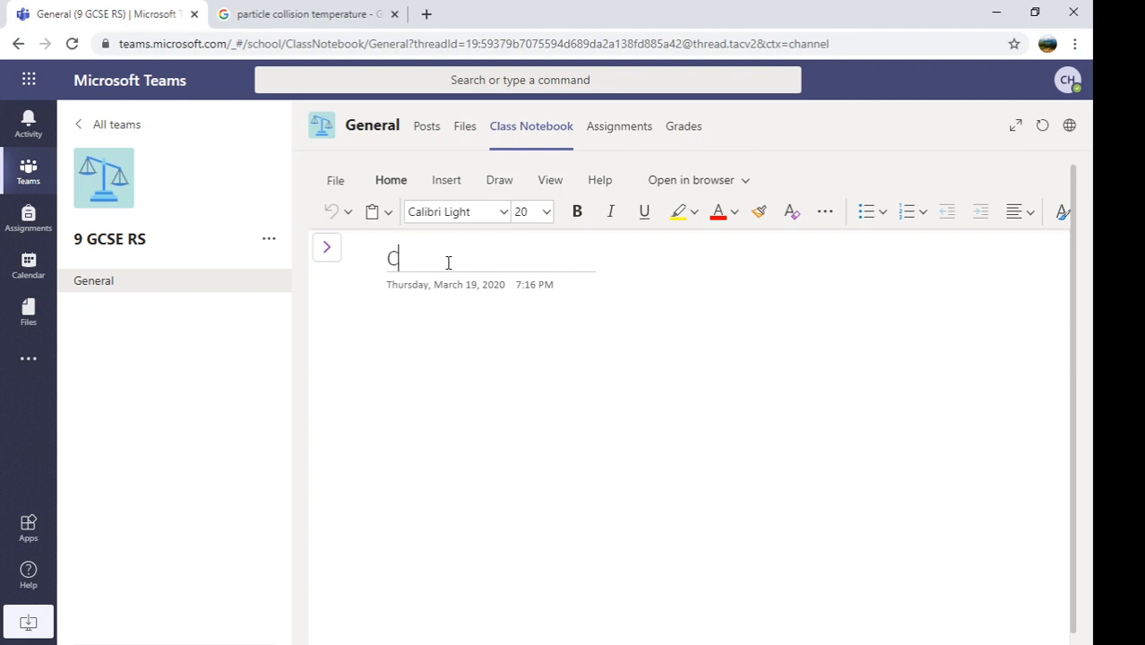
{"action": "type", "text": "6"}
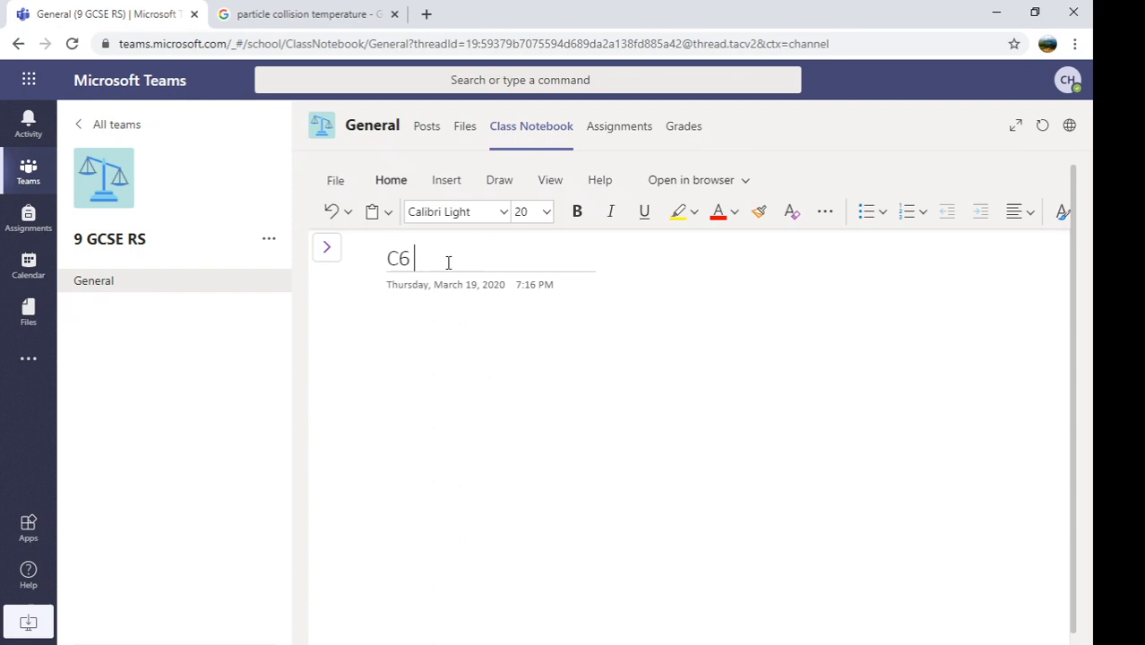
{"action": "type", "text": "Rates"}
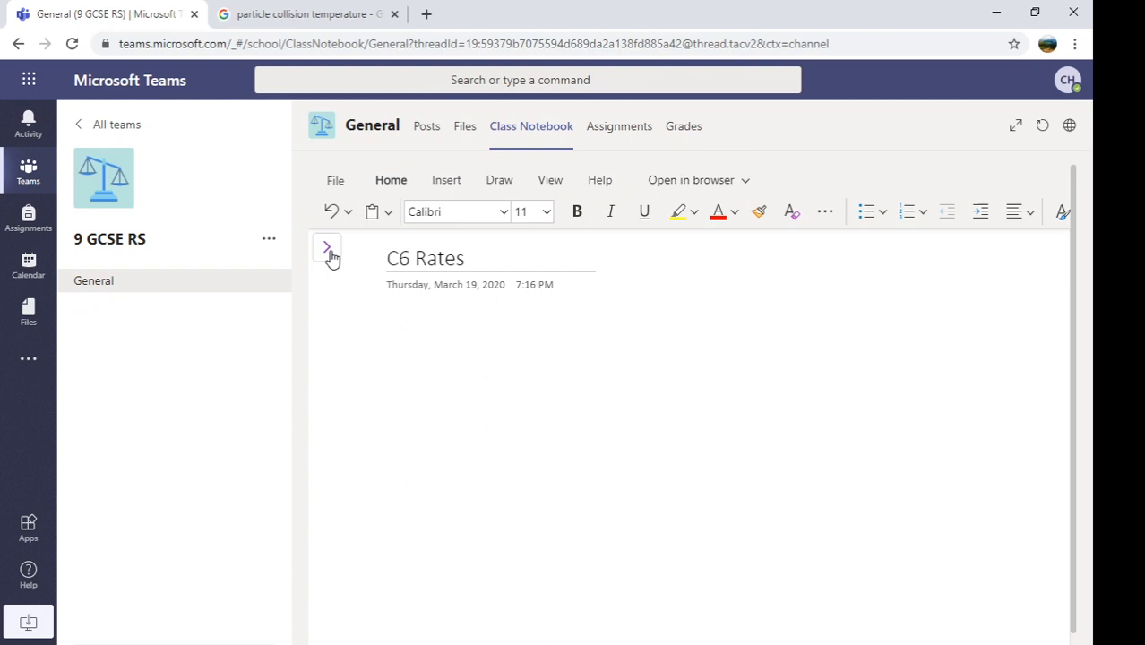
{"action": "left_click", "coordinate": [326, 247]}
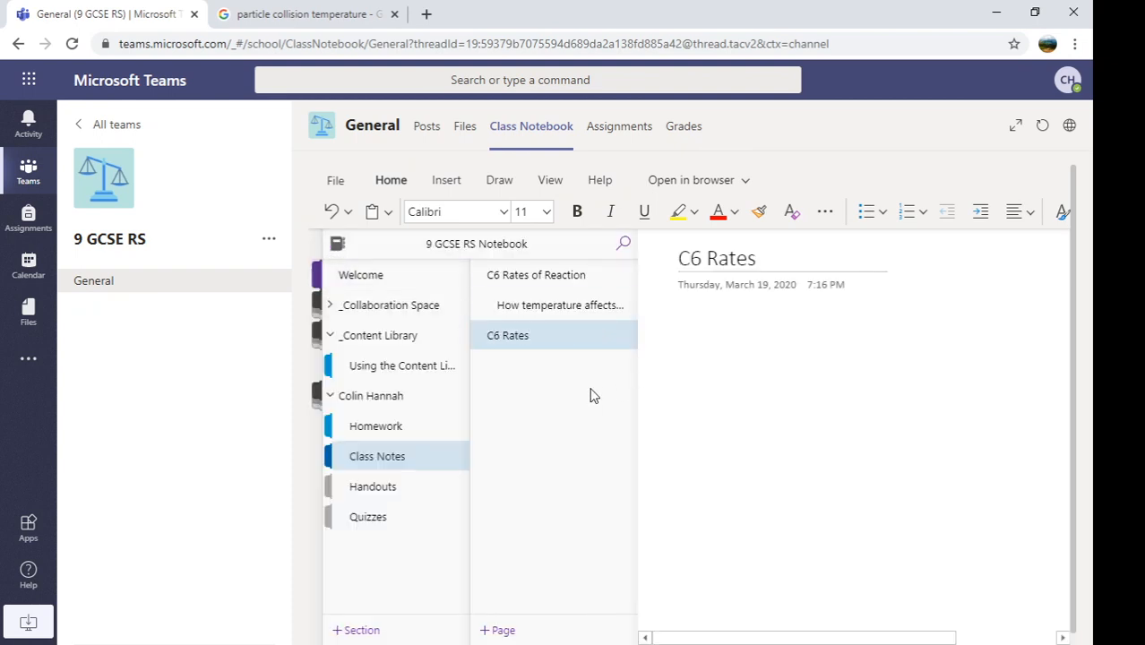
{"action": "mouse_move", "coordinate": [526, 380]}
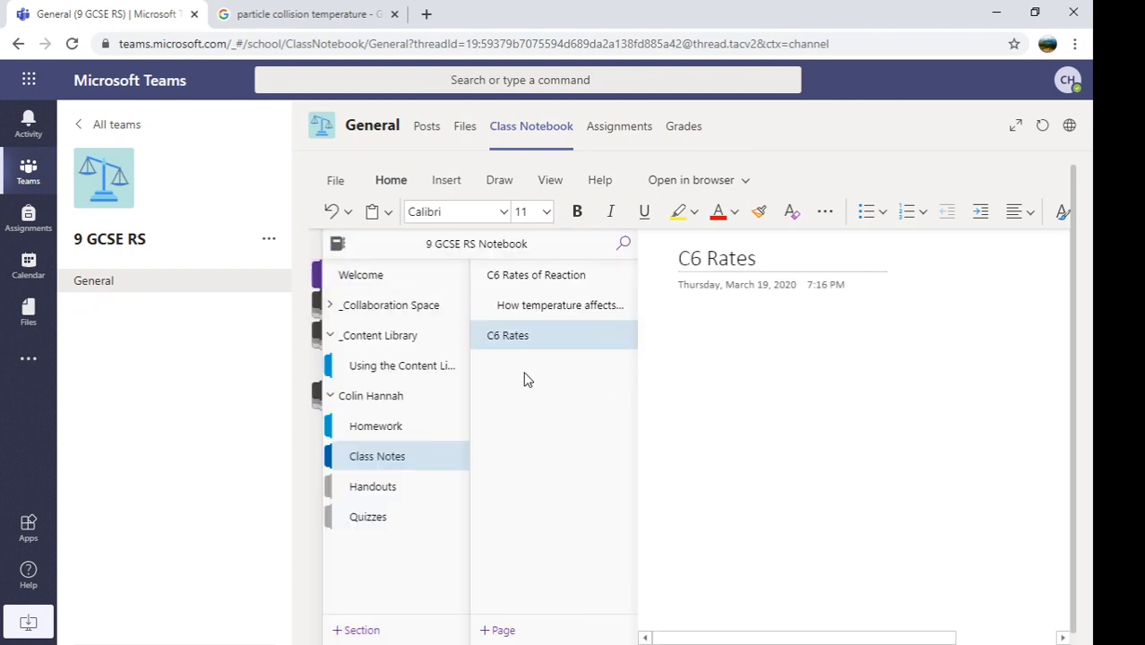
Step: Add an untitled page and make it a subpage of C6 Rates
{"action": "left_click", "coordinate": [498, 631]}
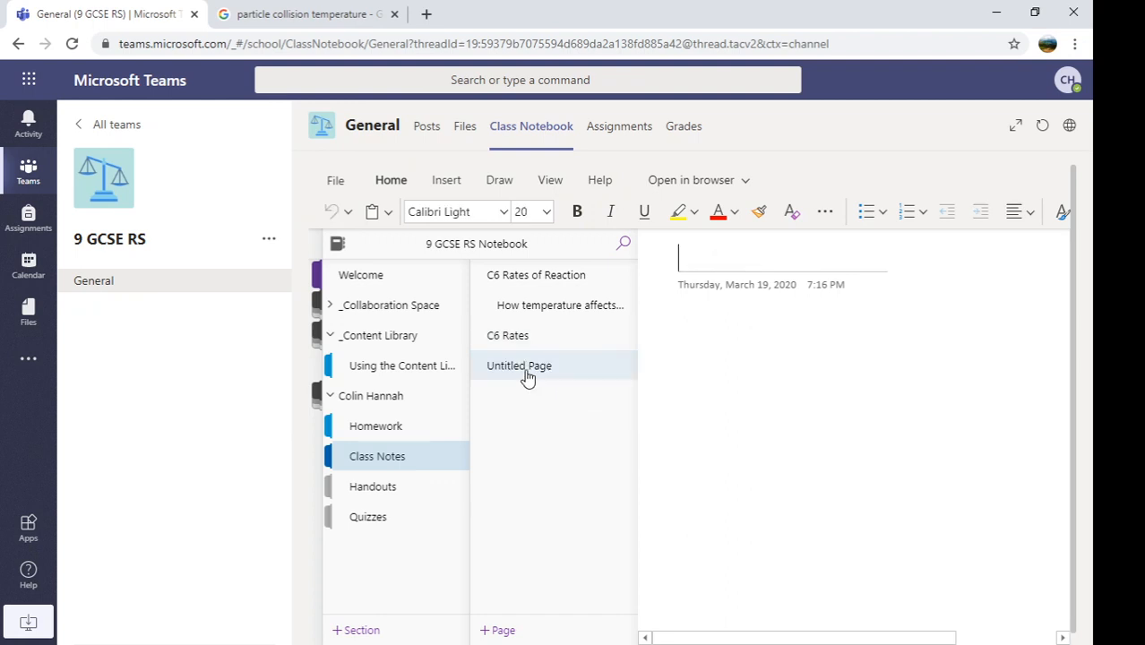
{"action": "right_click", "coordinate": [519, 366]}
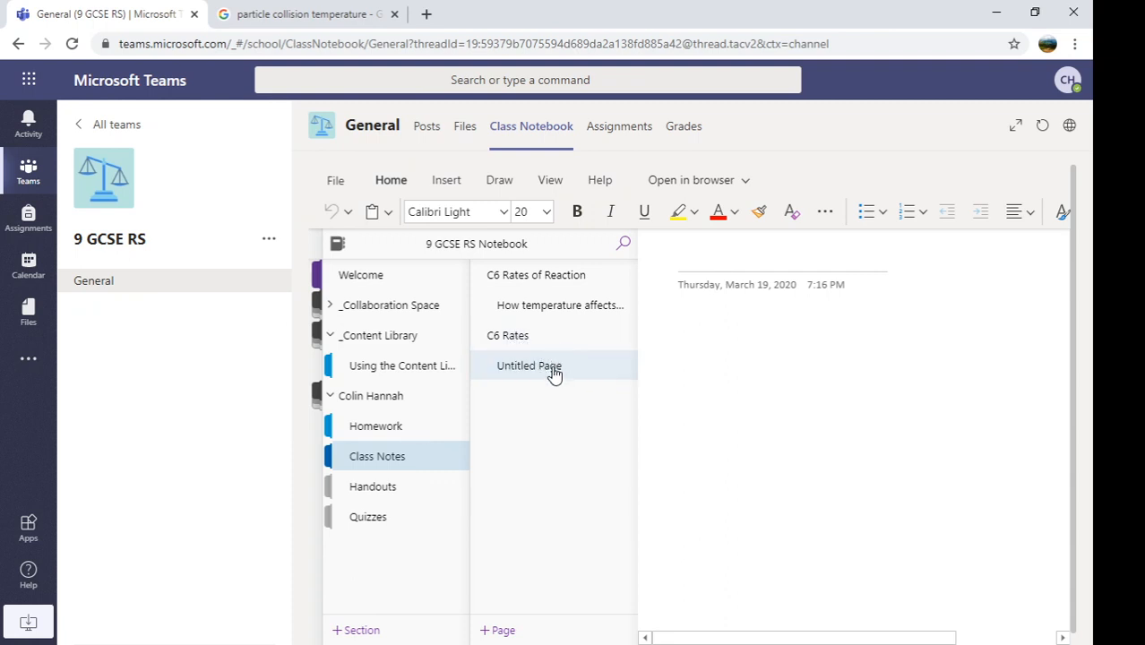
{"action": "mouse_move", "coordinate": [565, 369]}
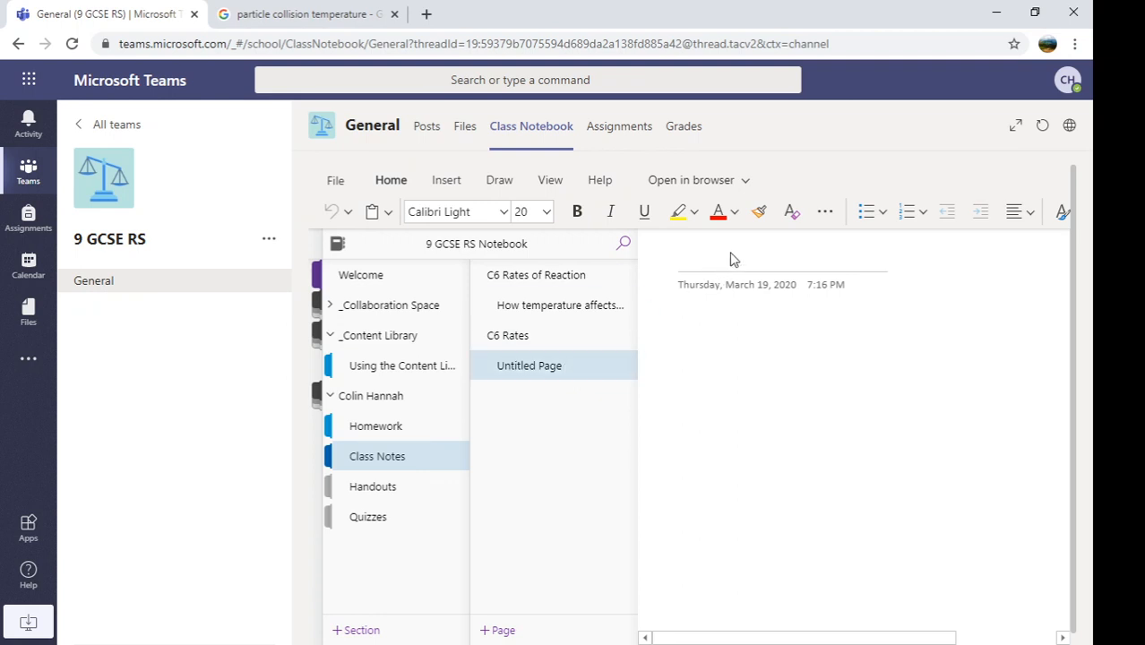
Step: Title the page 'How temperature affects the rate of reaction'
{"action": "left_click", "coordinate": [337, 243]}
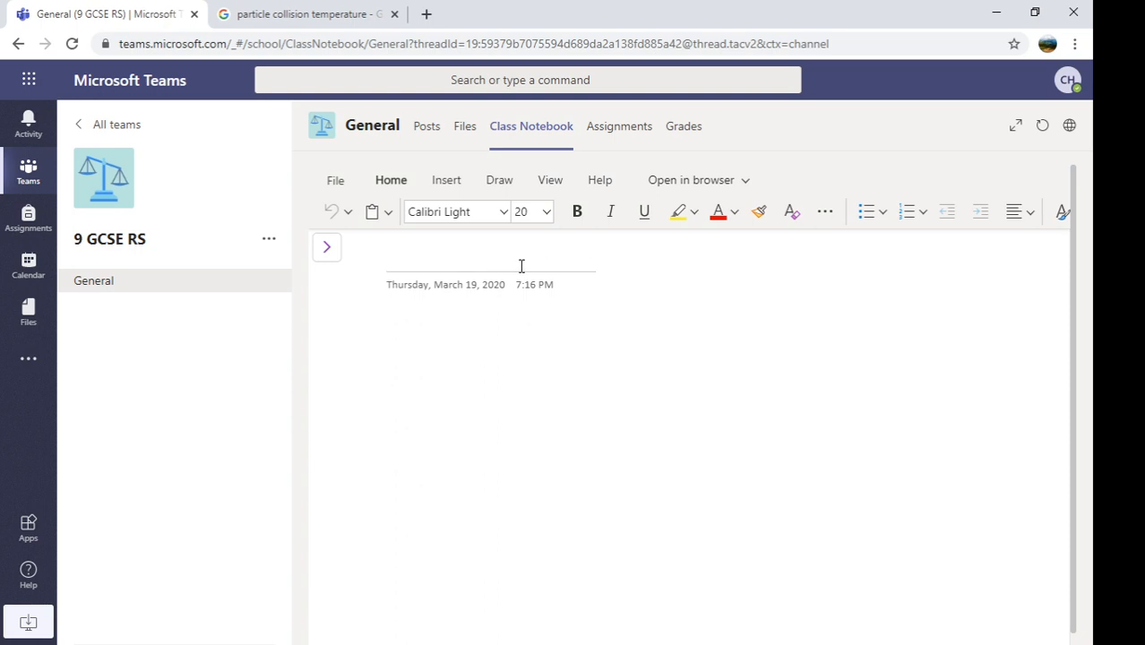
{"action": "type", "text": "How"}
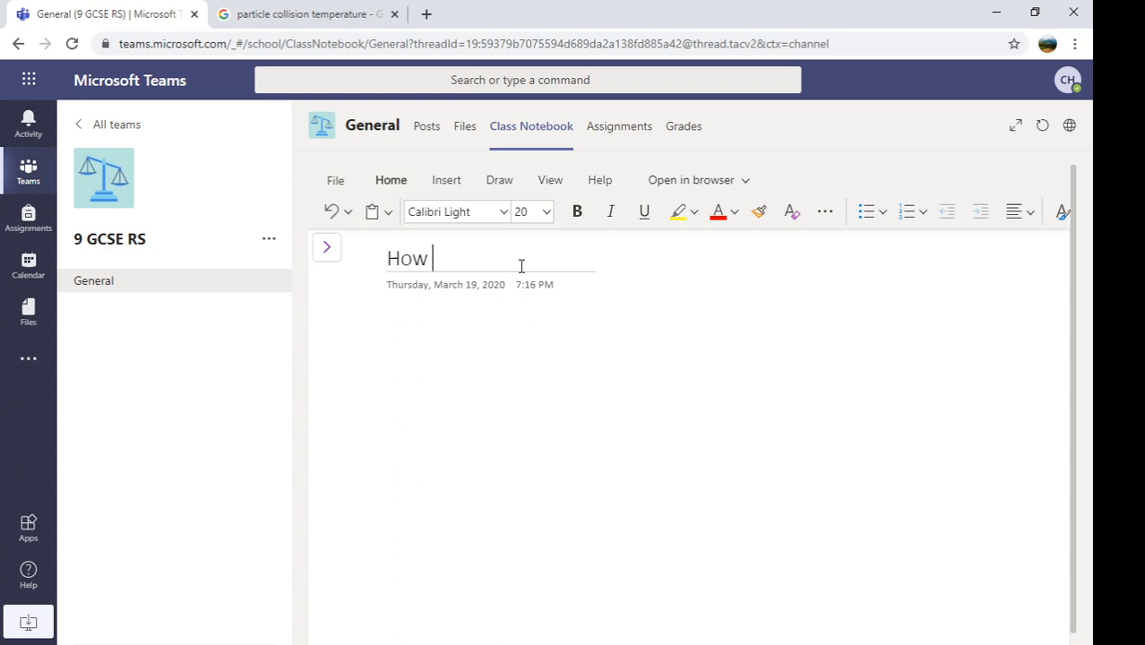
{"action": "type", "text": "temperatur"}
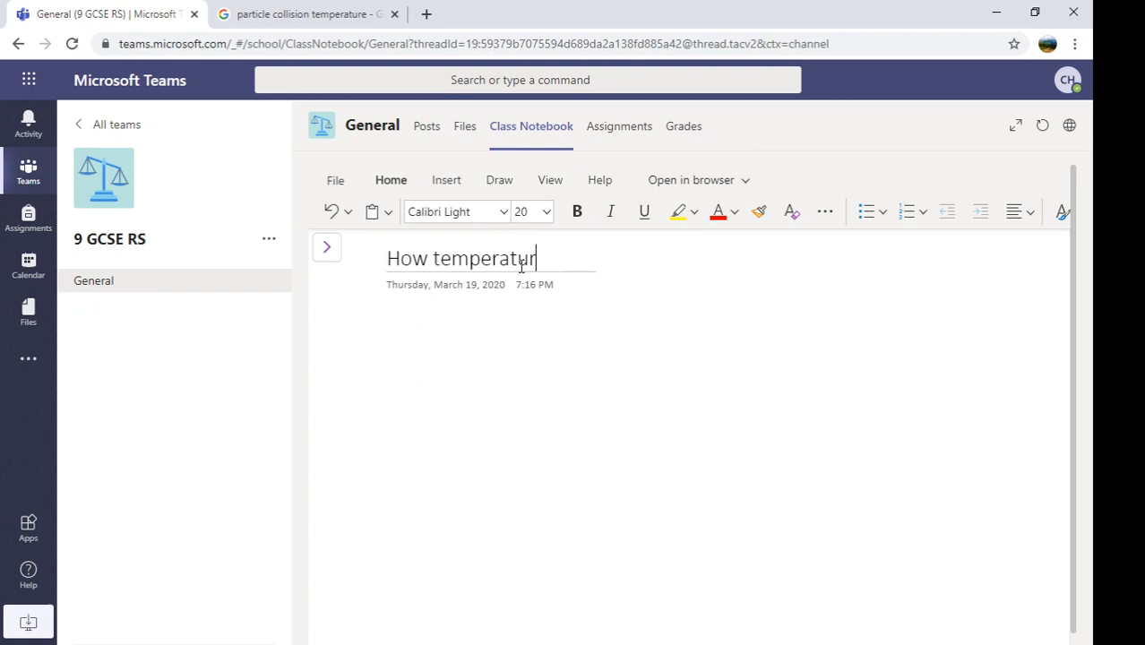
{"action": "type", "text": "e affects th"}
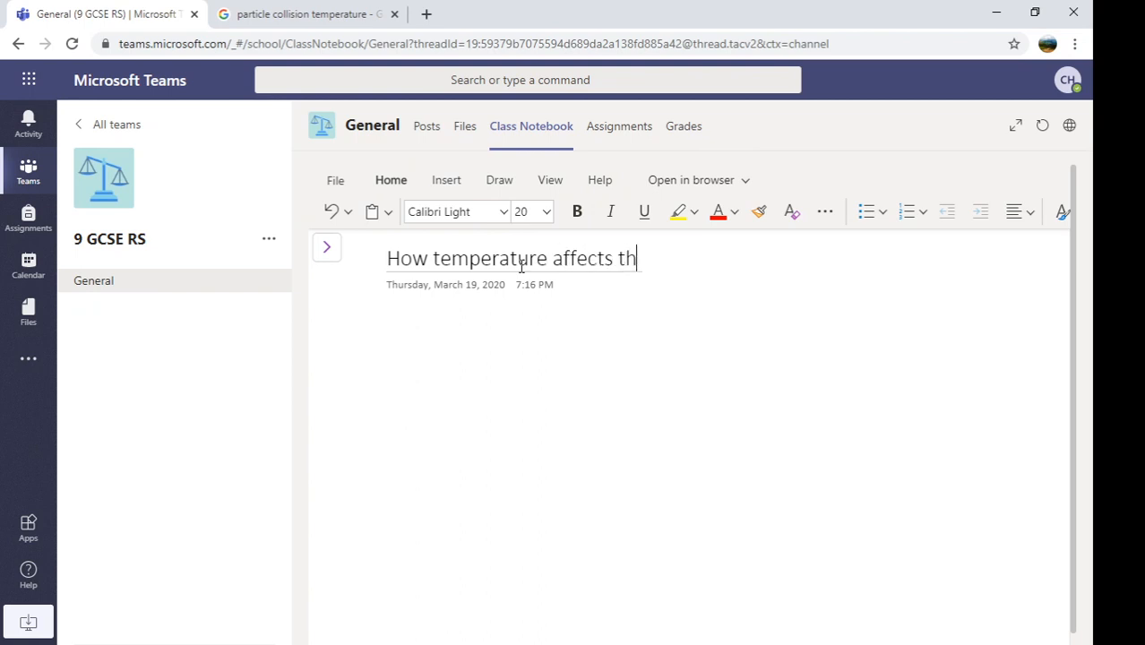
{"action": "type", "text": "e rate of"}
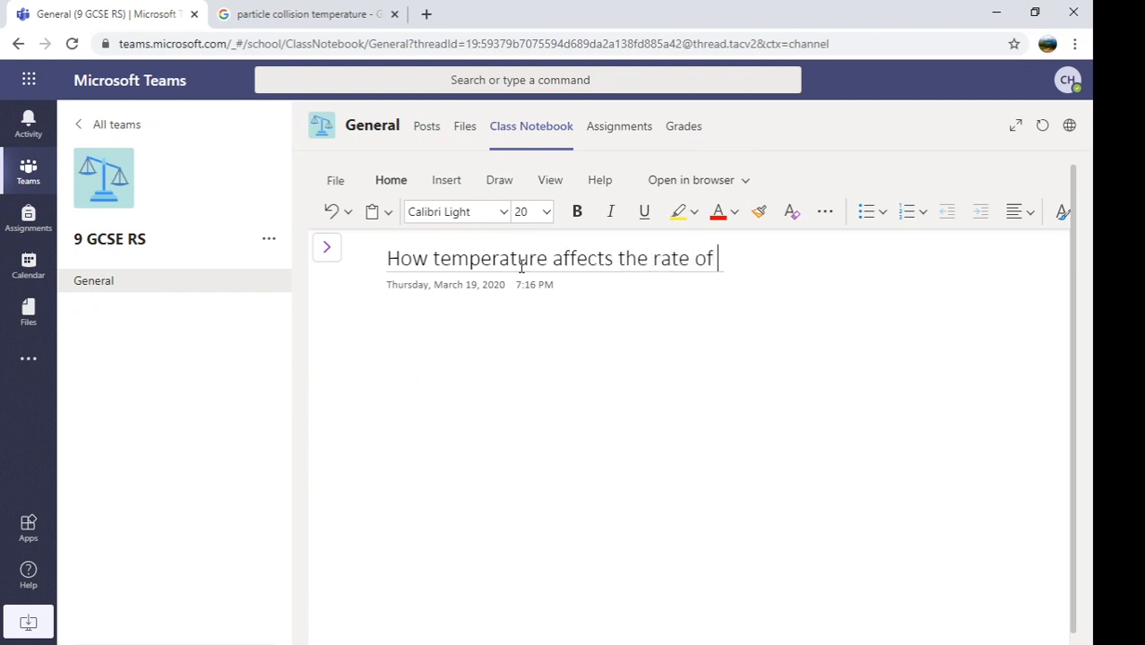
{"action": "type", "text": "reaction"}
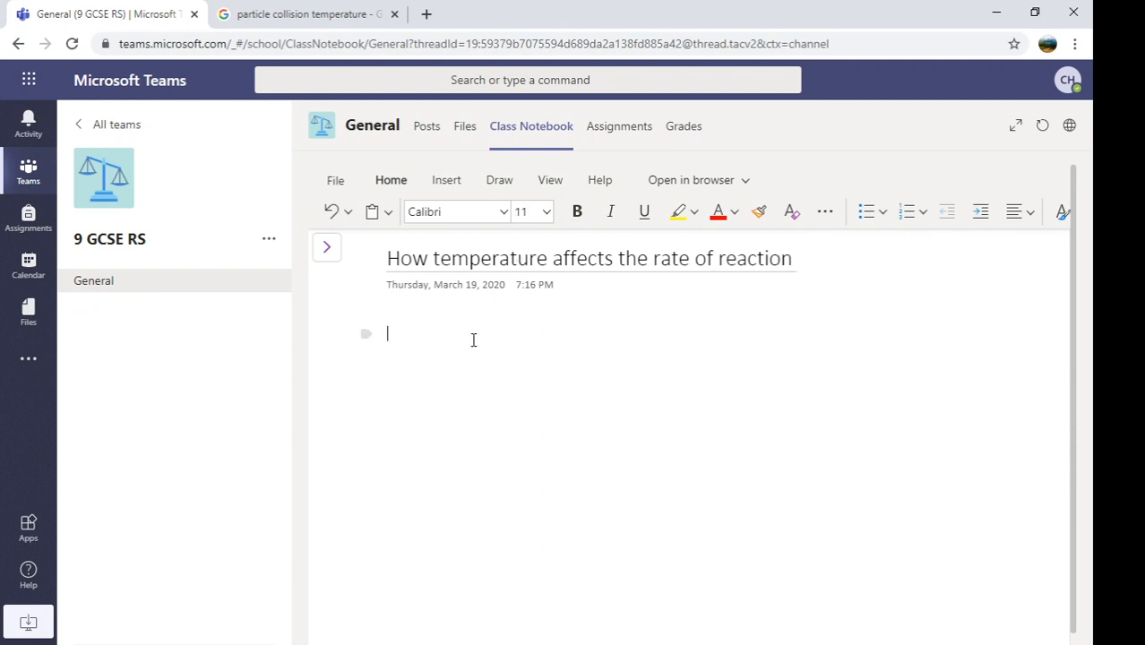
Step: Write the note 'The higher the temperature, the faster the rate of reaction.'
{"action": "type", "text": "T"}
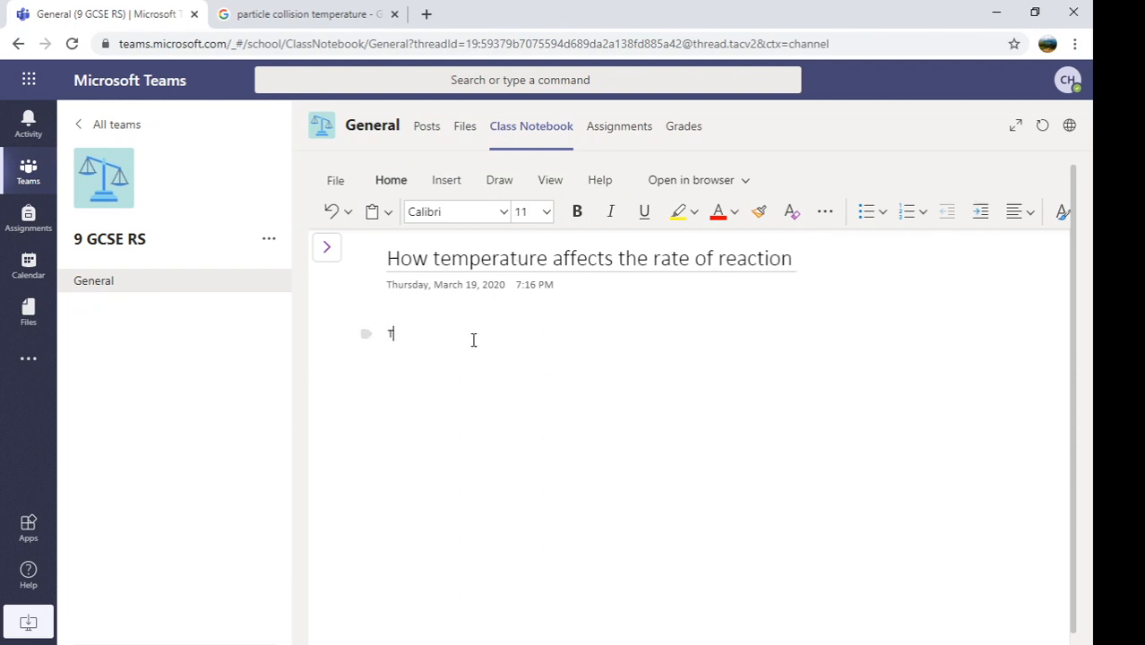
{"action": "type", "text": "he higher"}
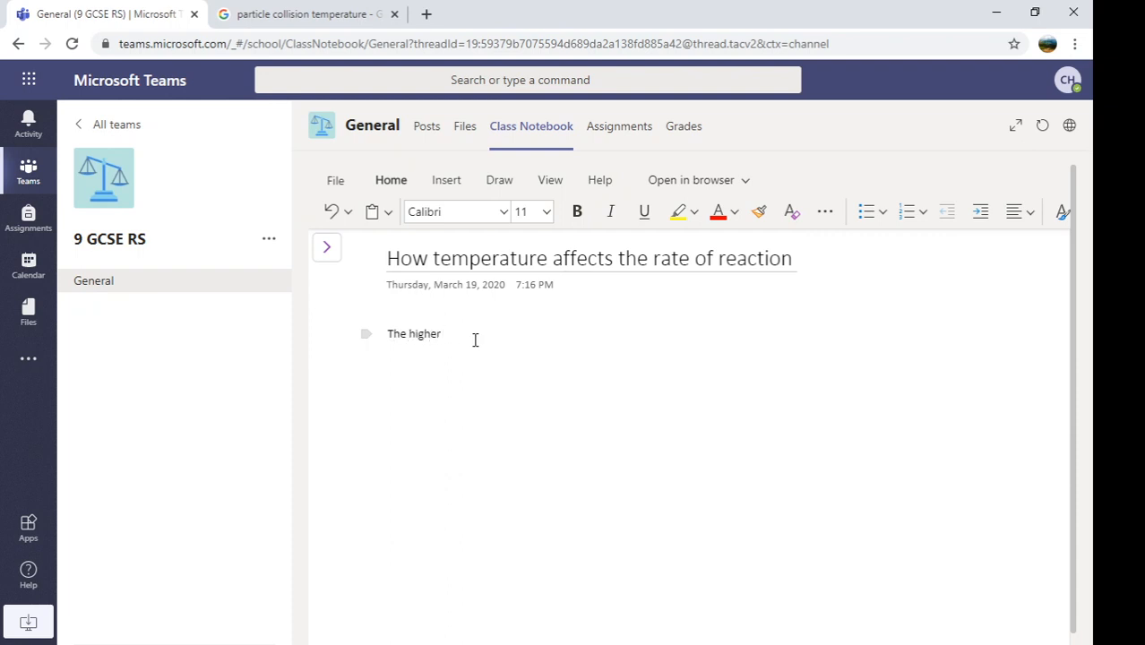
{"action": "type", "text": "the temperatu"}
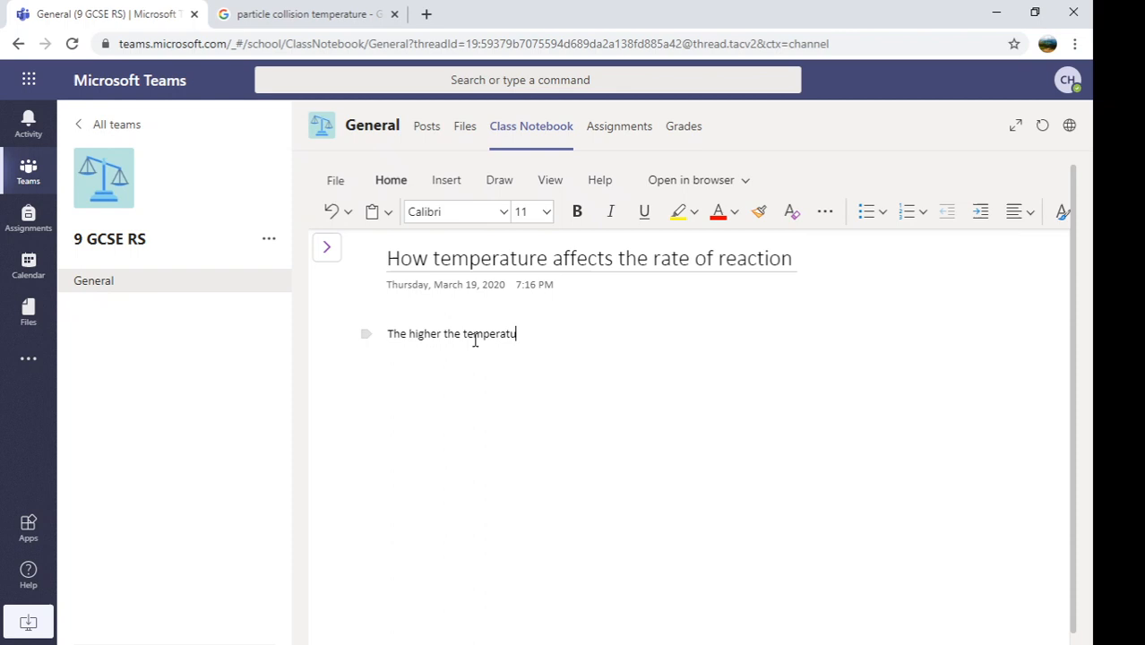
{"action": "type", "text": "re, the faster the rate of"}
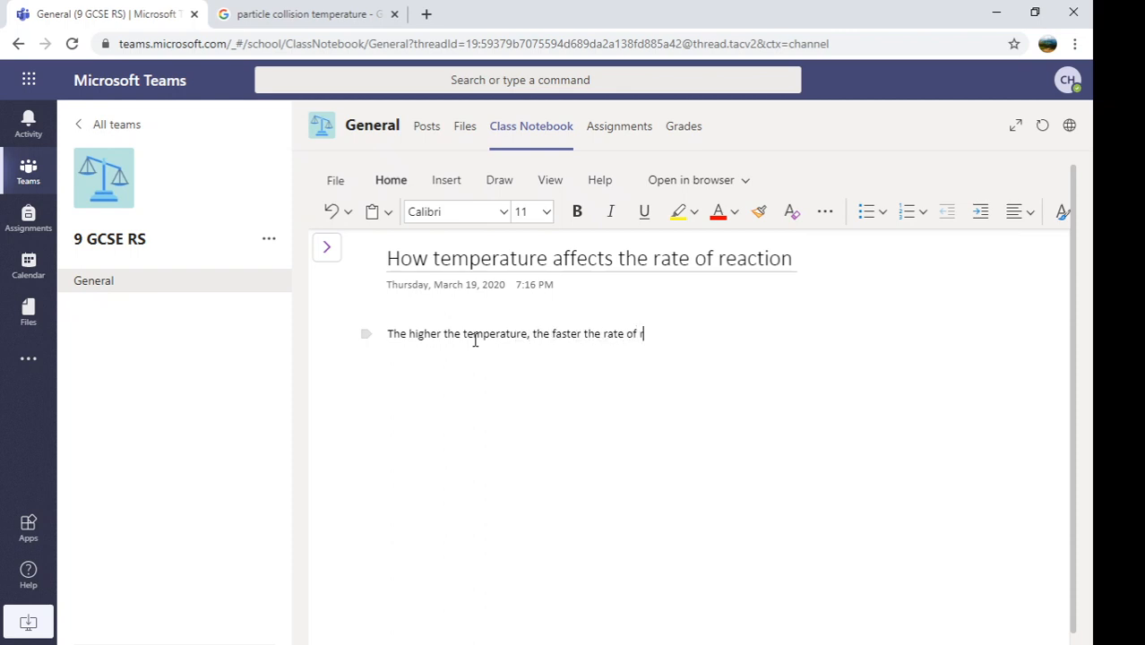
{"action": "type", "text": "reaction."}
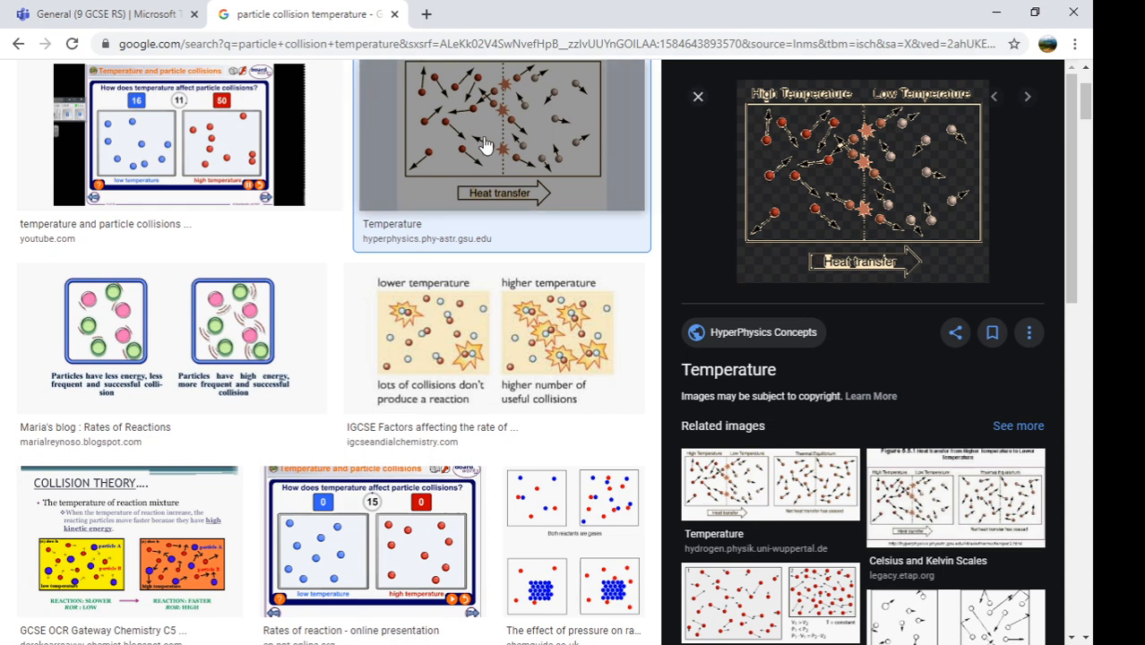
Step: Preview collision diagrams in Google Images and choose the lower-versus-higher temperature one for the page
{"action": "left_click", "coordinate": [172, 337]}
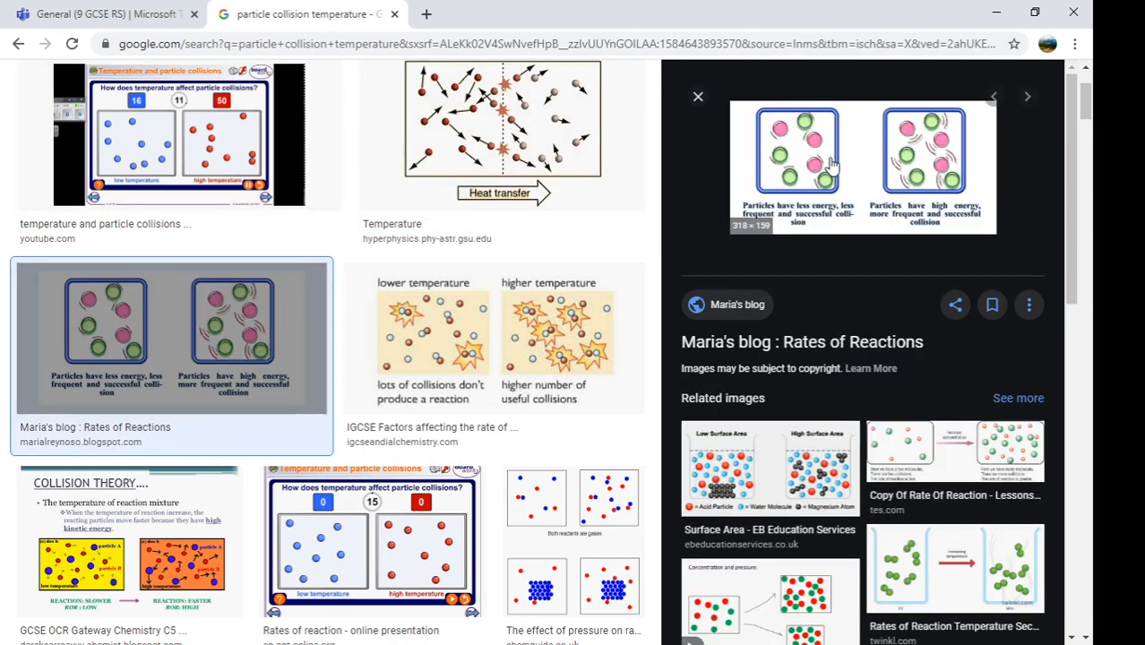
{"action": "mouse_move", "coordinate": [500, 326]}
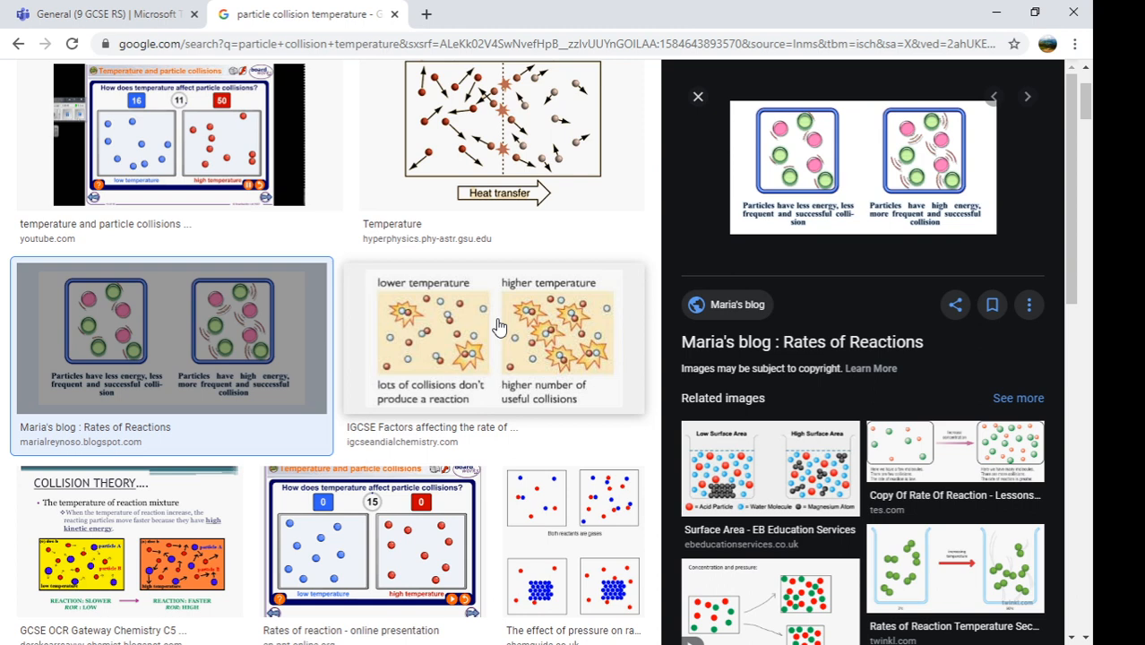
{"action": "left_click", "coordinate": [493, 337]}
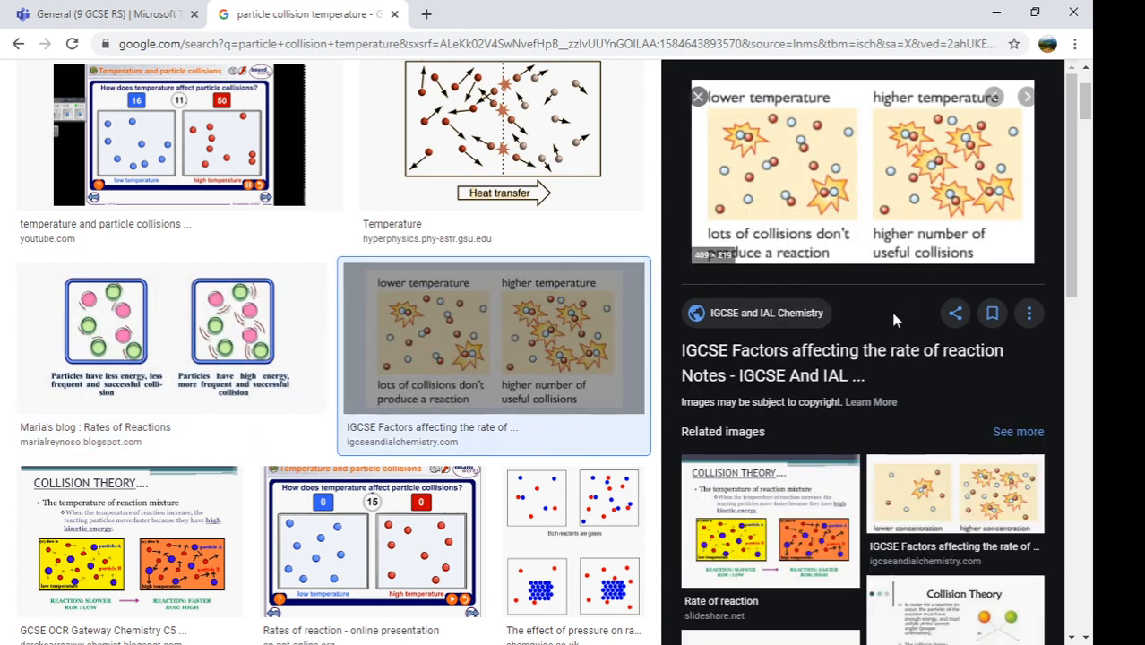
{"action": "left_click", "coordinate": [108, 14]}
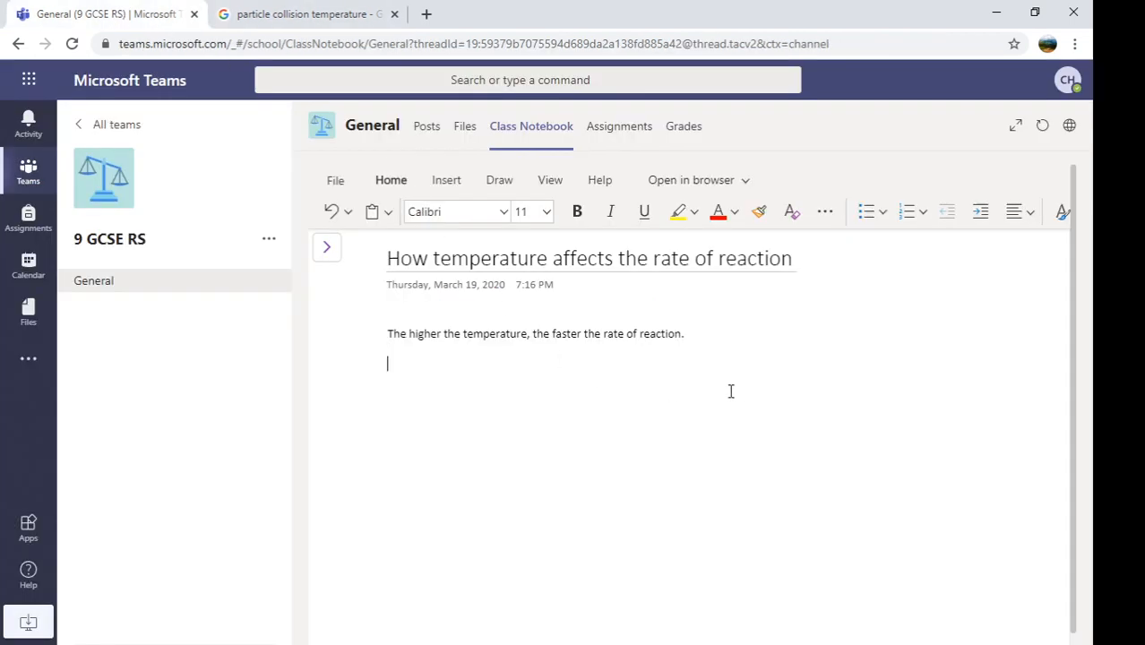
{"action": "mouse_move", "coordinate": [647, 390]}
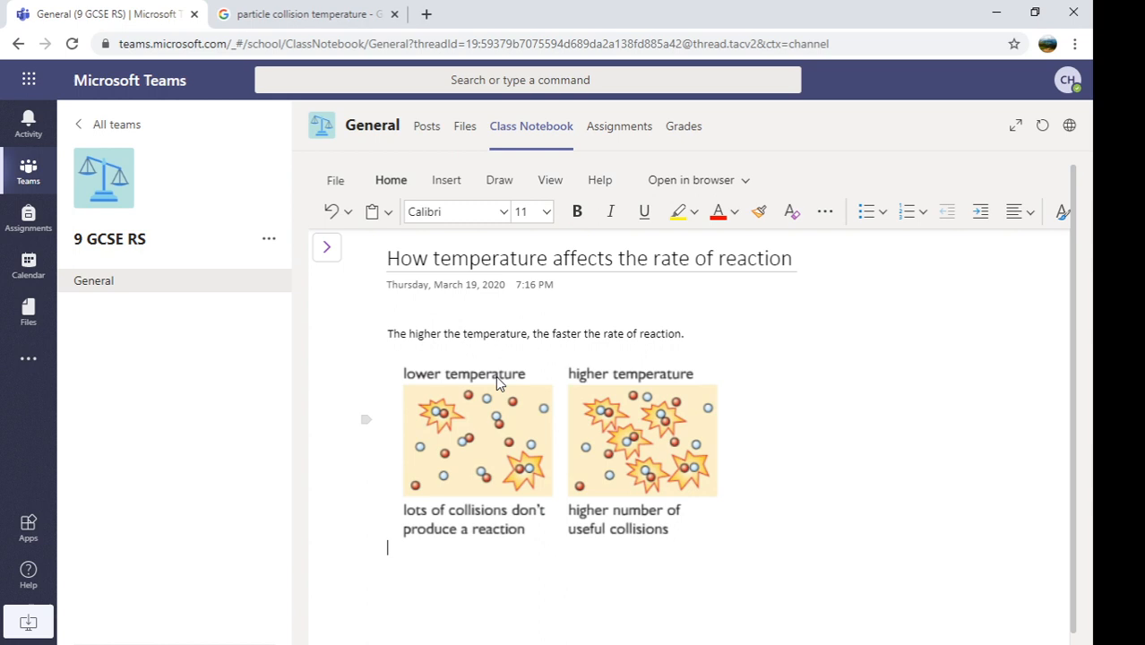
{"action": "mouse_move", "coordinate": [702, 491]}
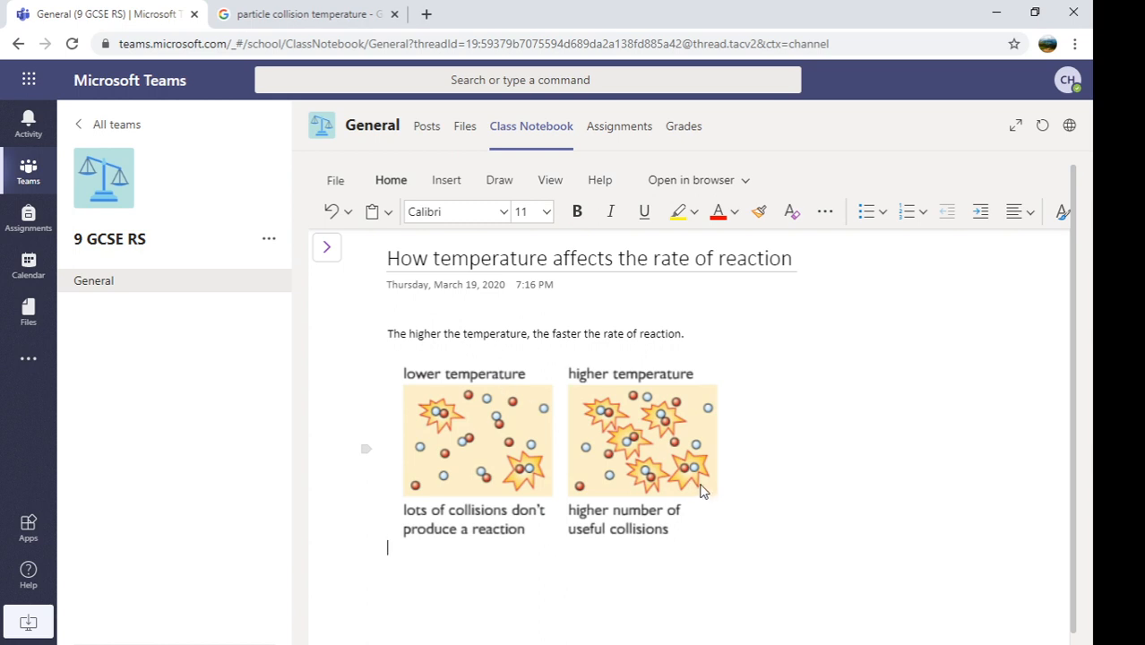
Step: Explain under the diagram that higher temperature speeds the reaction because particles have more energy
{"action": "type", "text": "A"}
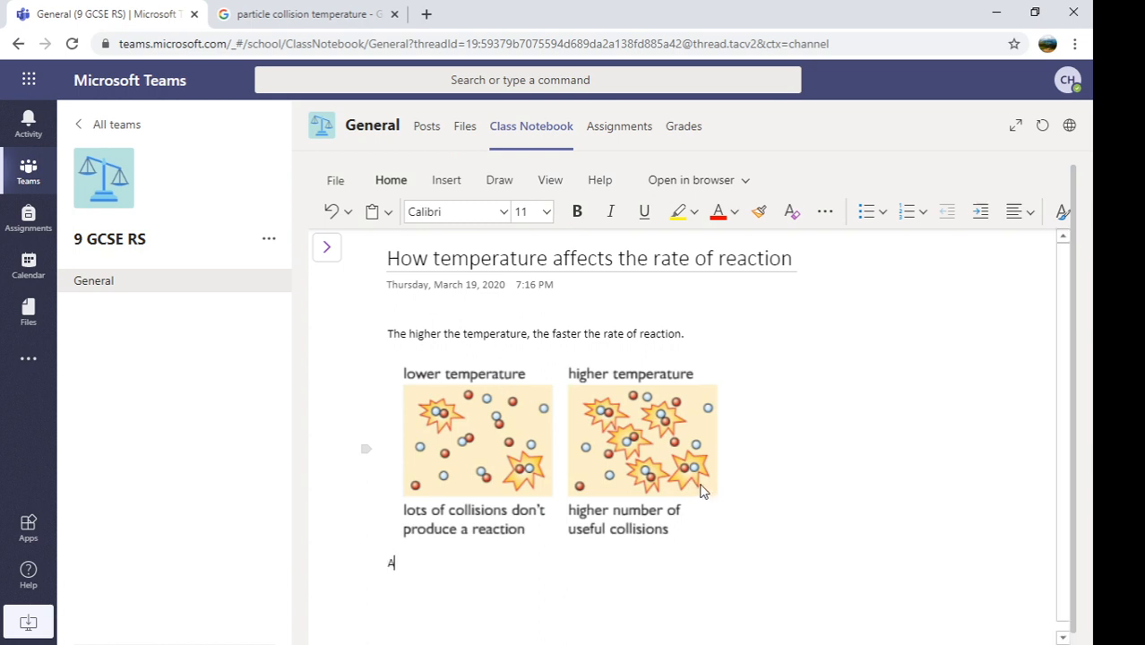
{"action": "type", "text": "s you can se"}
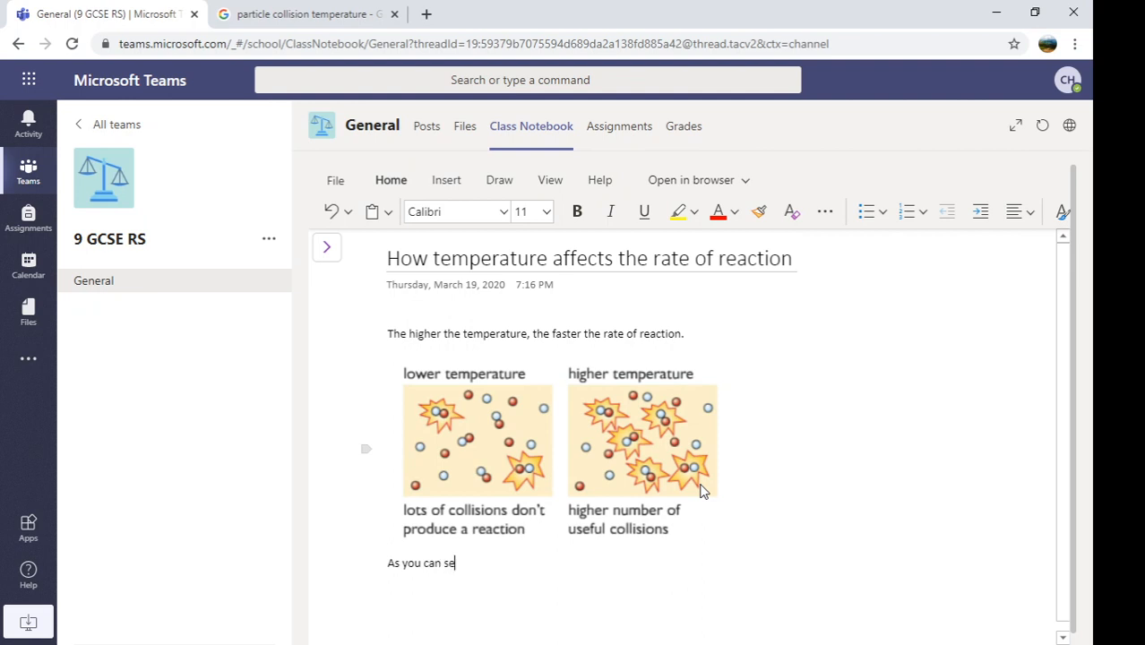
{"action": "type", "text": "e, the higher"}
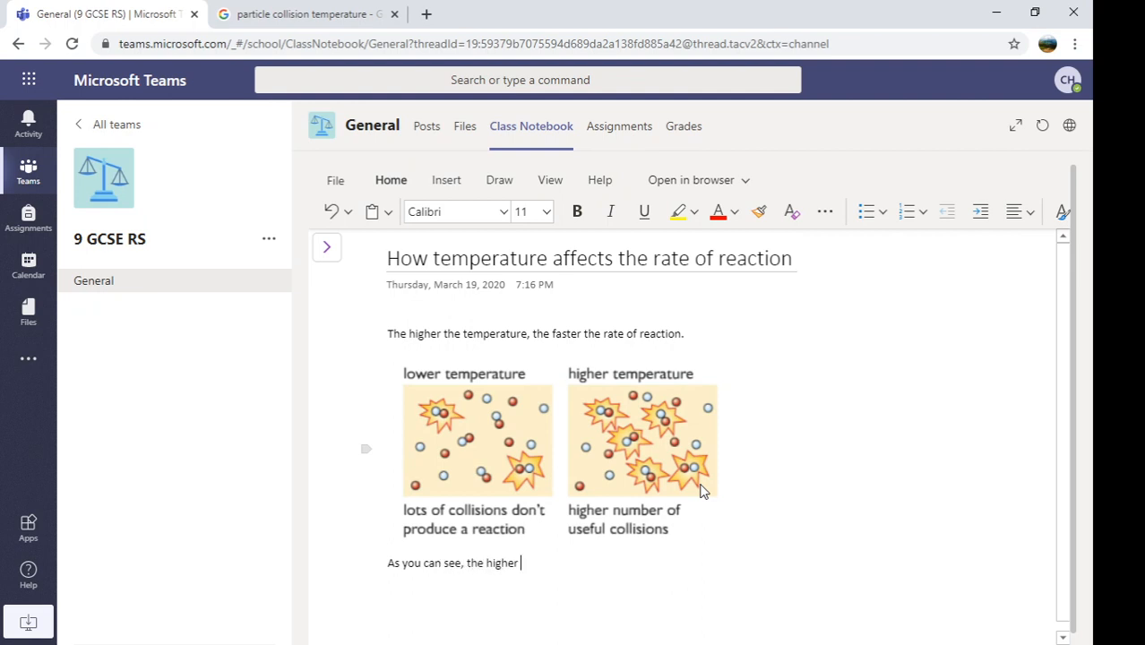
{"action": "type", "text": "the temperat"}
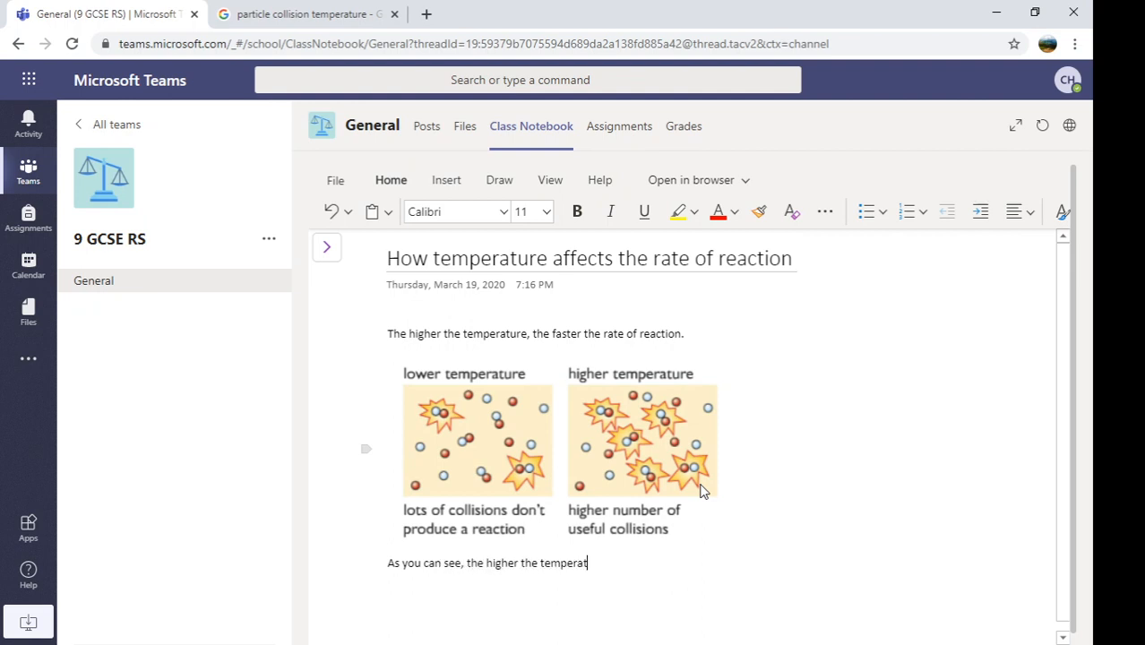
{"action": "type", "text": "ure, the"}
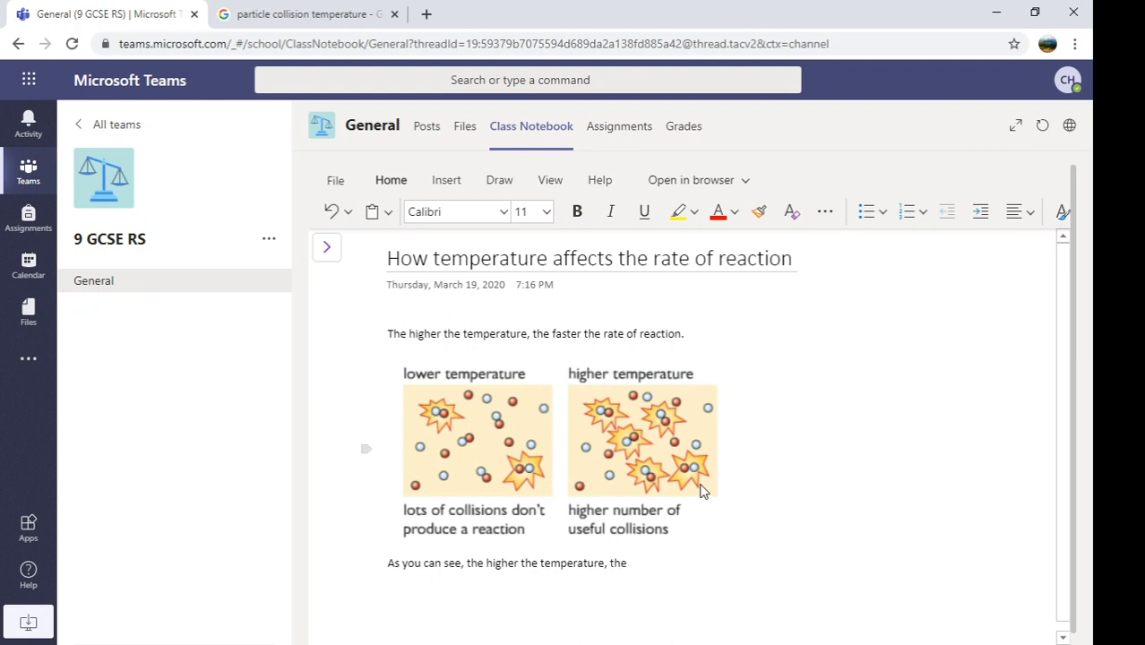
{"action": "type", "text": "faster the ra"}
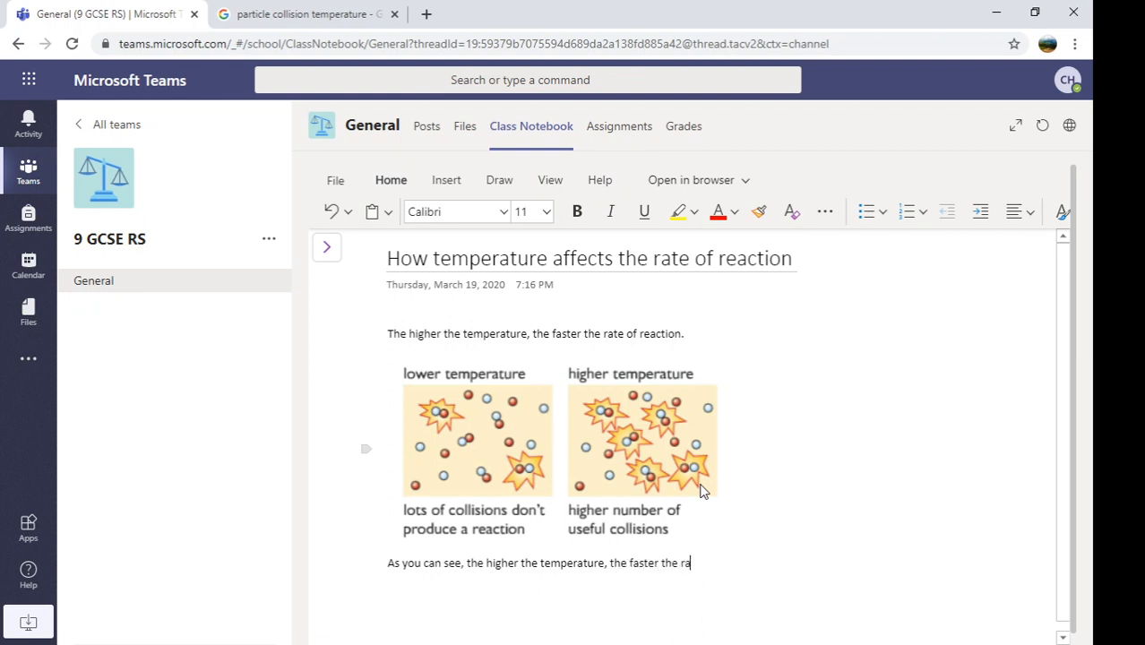
{"action": "type", "text": "te of reaction"}
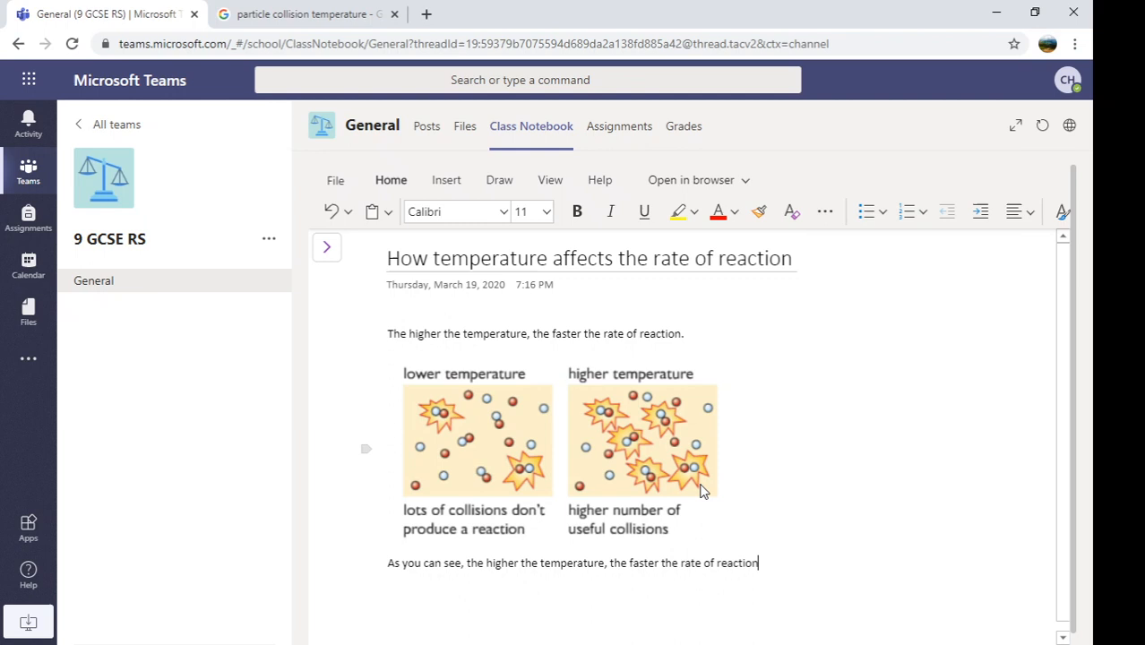
{"action": "type", "text": "because"}
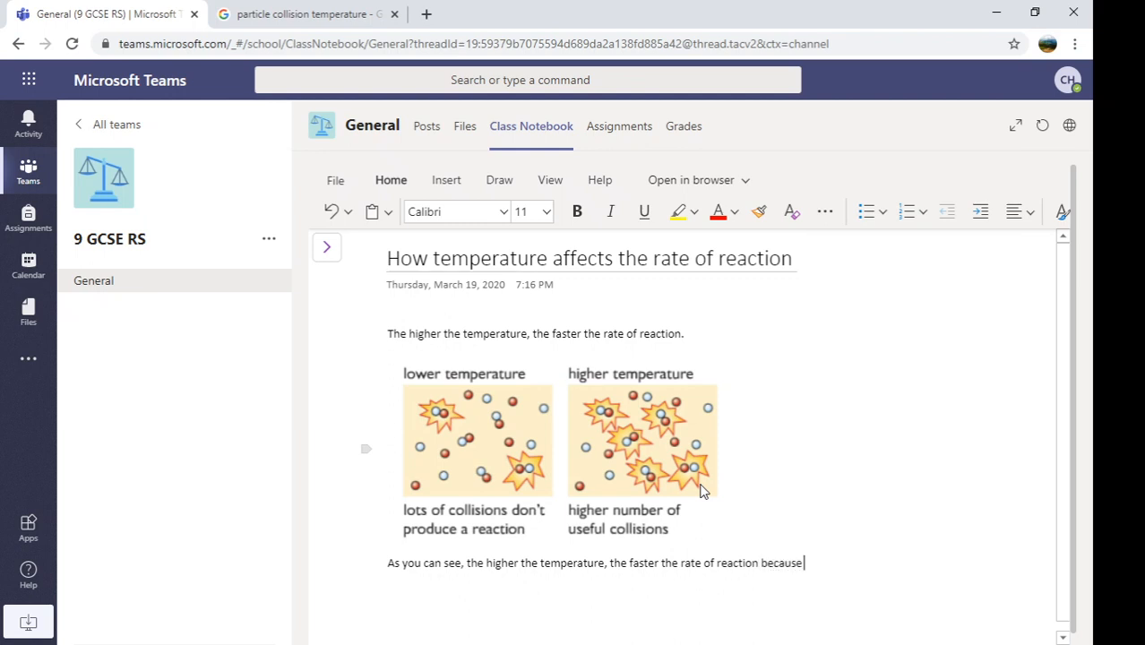
{"action": "type", "text": "all of the"}
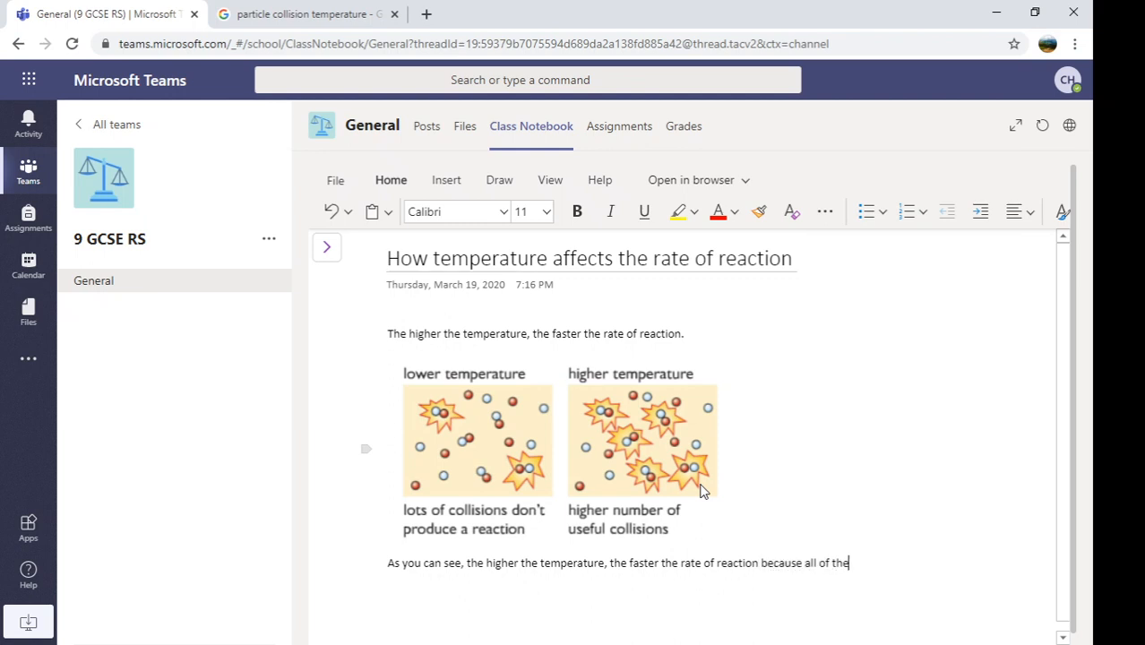
{"action": "type", "text": "particles h"}
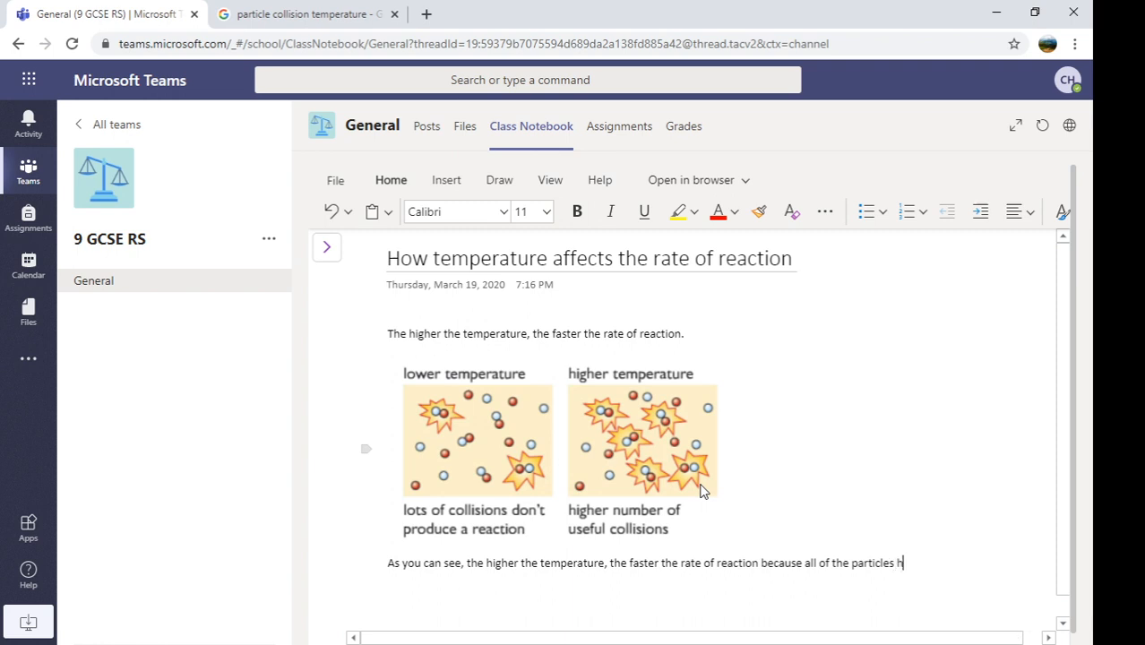
{"action": "type", "text": "have more energy."}
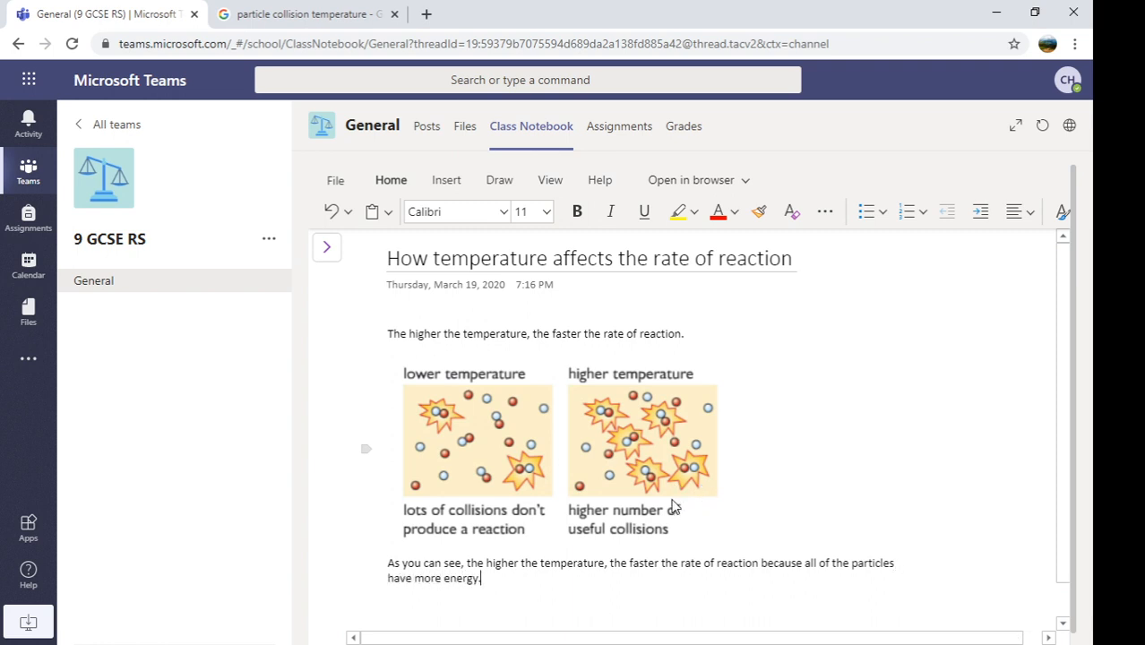
{"action": "mouse_move", "coordinate": [679, 211]}
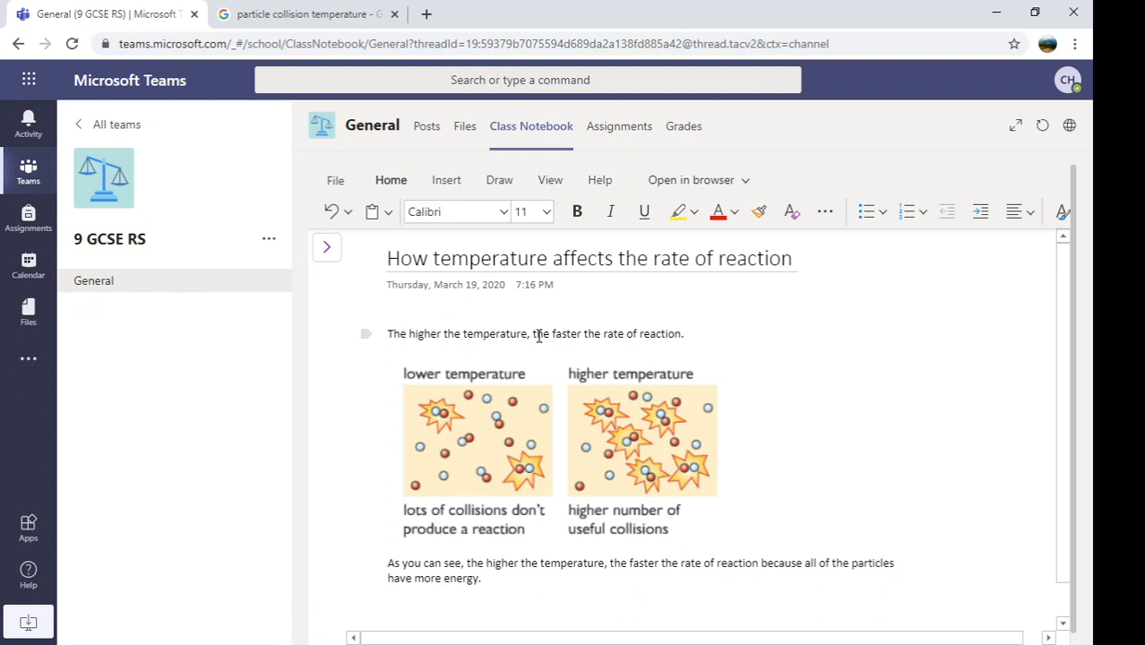
Step: Highlight 'the faster the rate of reaction' in yellow from the Home ribbon
{"action": "left_click_drag", "start_coordinate": [533, 333], "coordinate": [681, 334]}
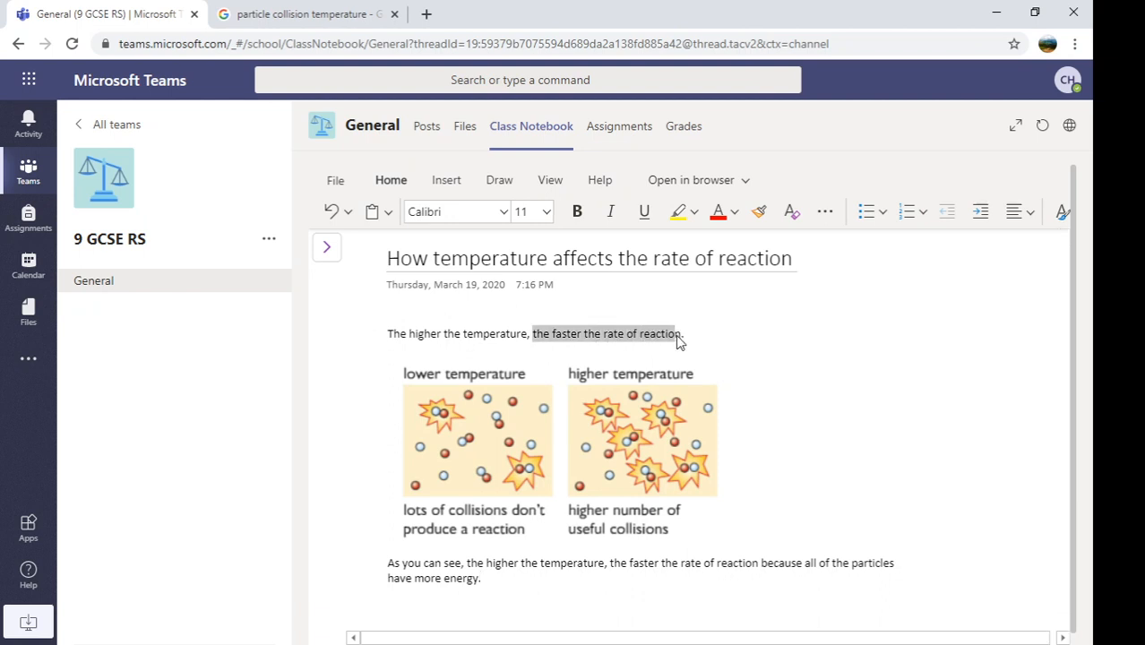
{"action": "left_click", "coordinate": [681, 211]}
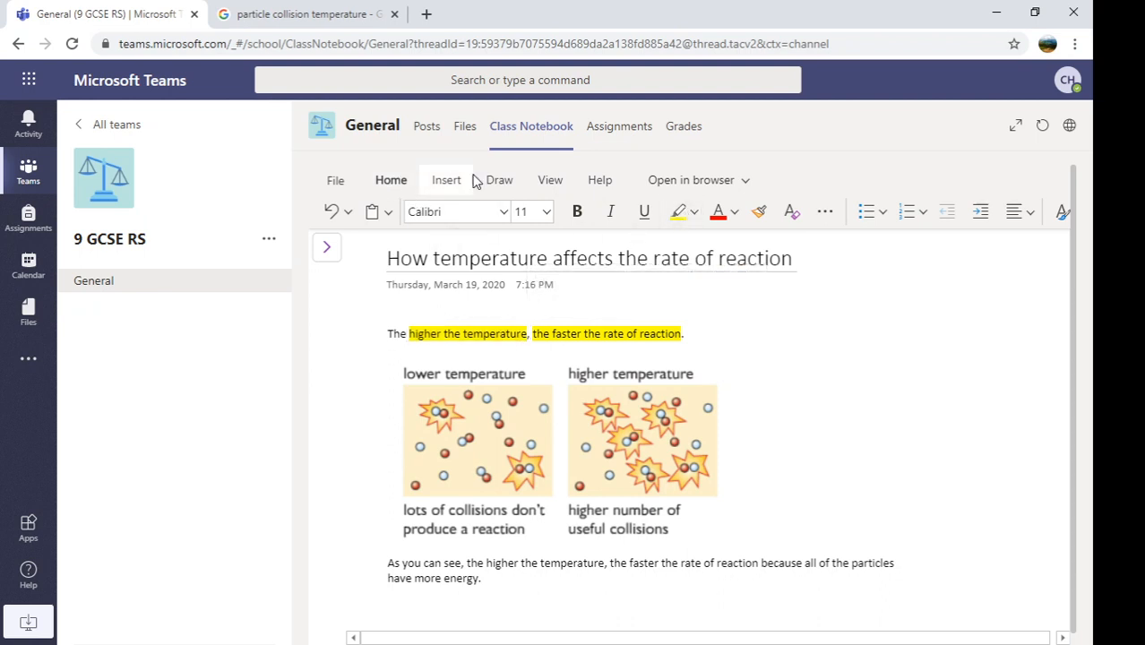
{"action": "left_click", "coordinate": [498, 180]}
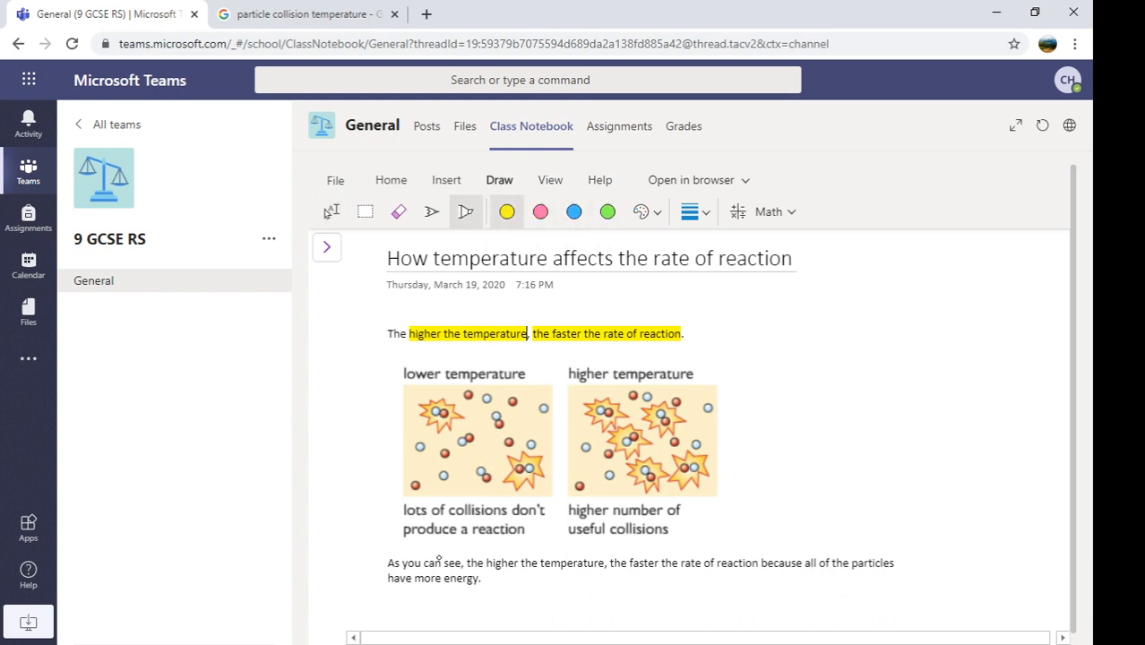
Step: Ink-highlight 'higher the temperature' in the closing paragraph and switch to the black pen
{"action": "left_click_drag", "start_coordinate": [487, 562], "coordinate": [581, 562]}
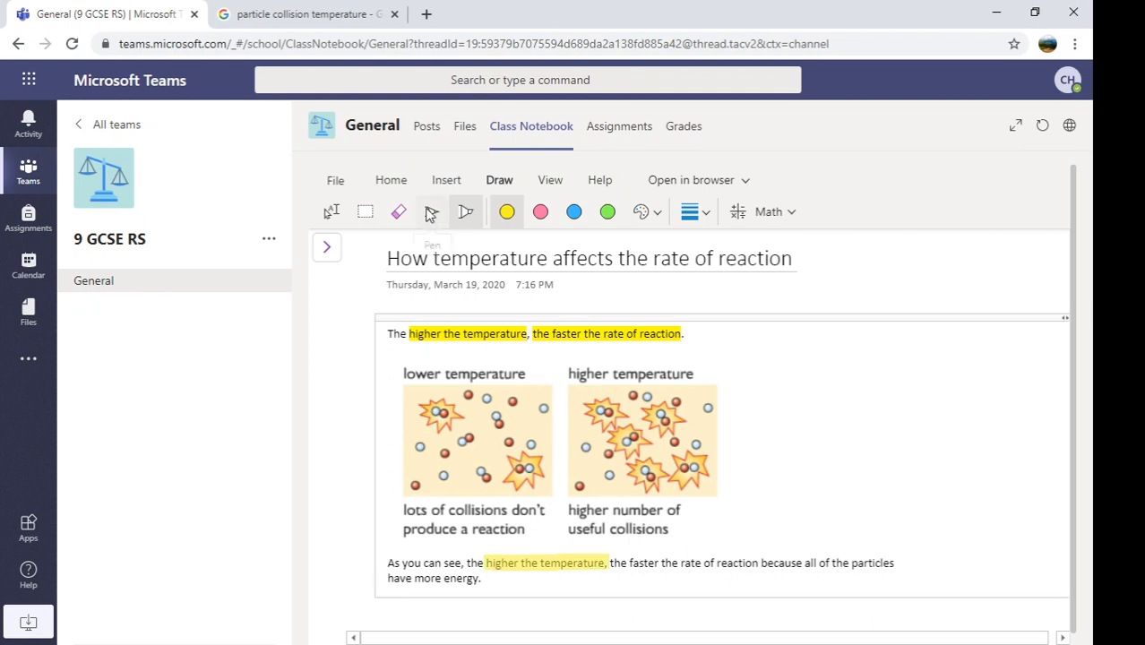
{"action": "left_click", "coordinate": [430, 212]}
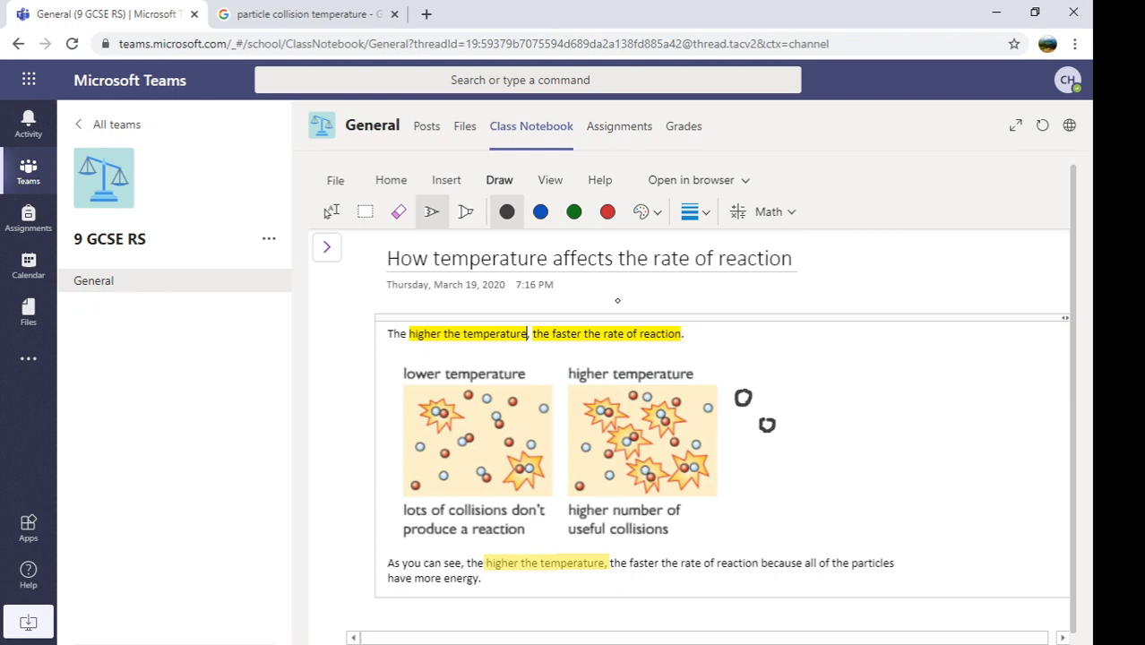
{"action": "mouse_move", "coordinate": [329, 211]}
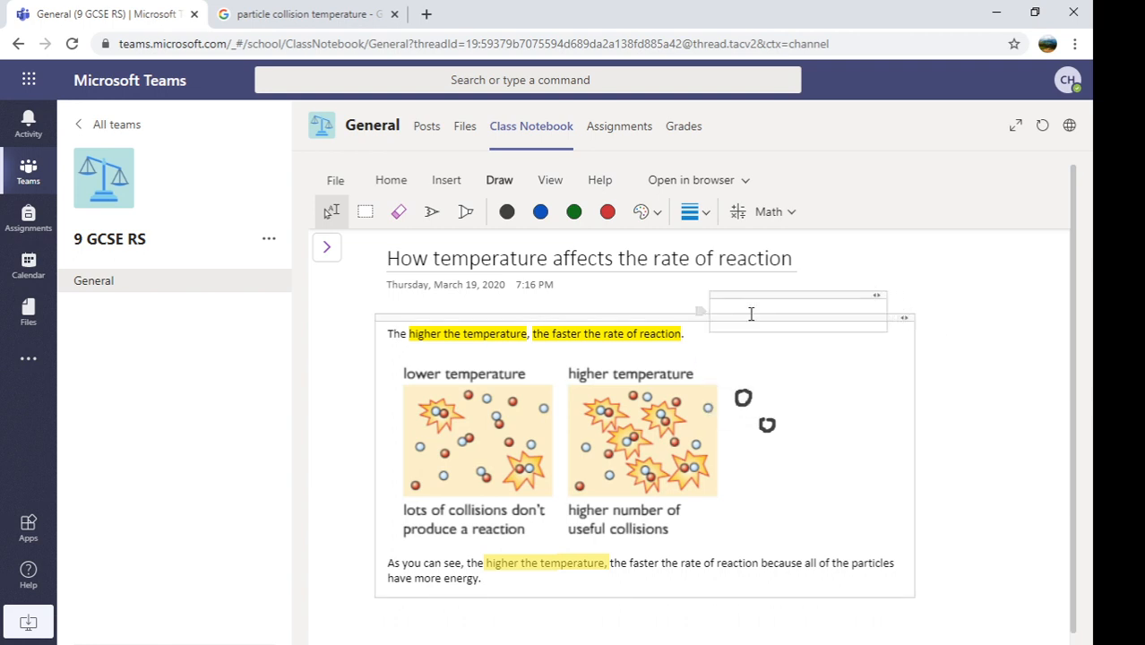
Step: Add a 'Look at the diagram below.' text box and position it just under the first sentence
{"action": "type", "text": "Look it"}
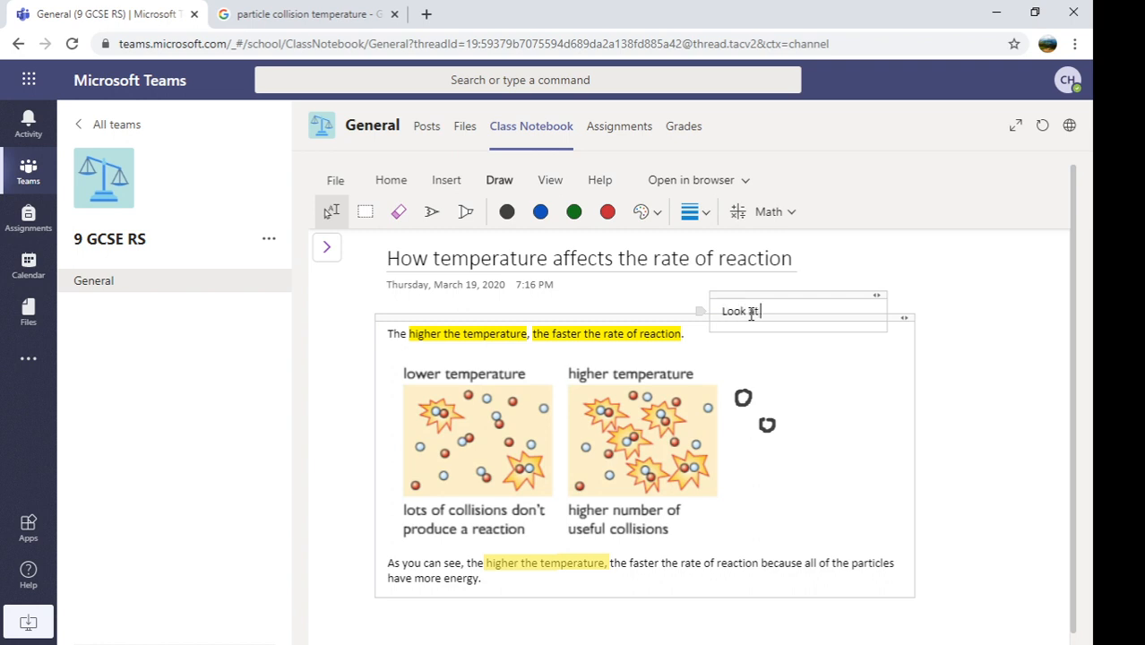
{"action": "type", "text": "the diagram below."}
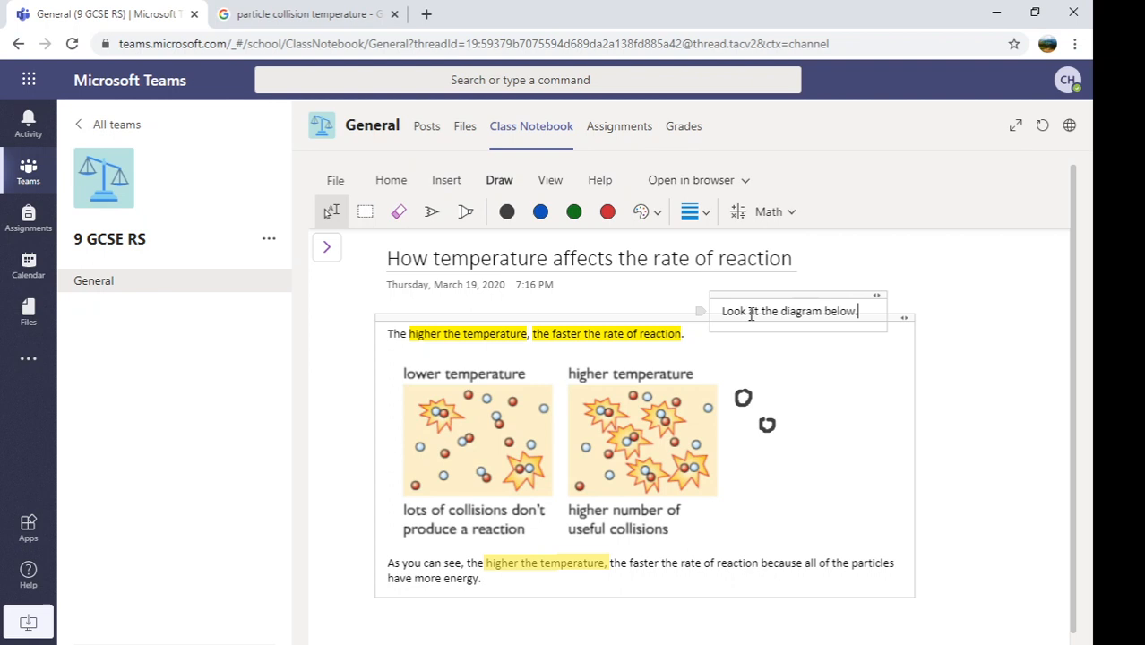
{"action": "left_click_drag", "start_coordinate": [792, 312], "coordinate": [466, 366]}
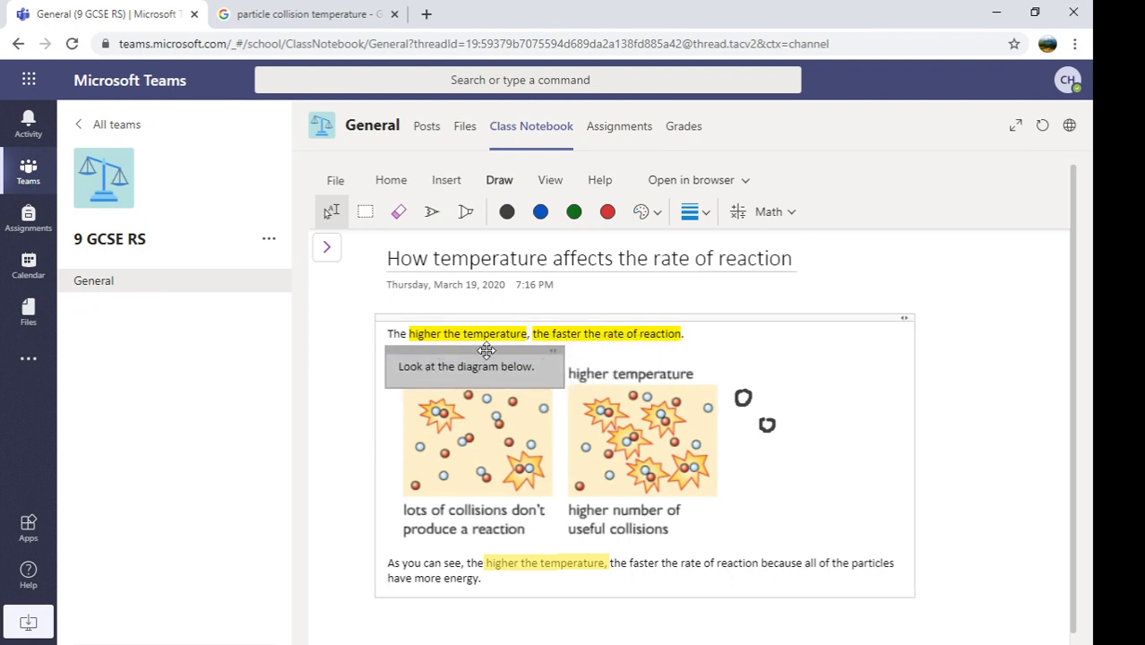
{"action": "mouse_move", "coordinate": [491, 349]}
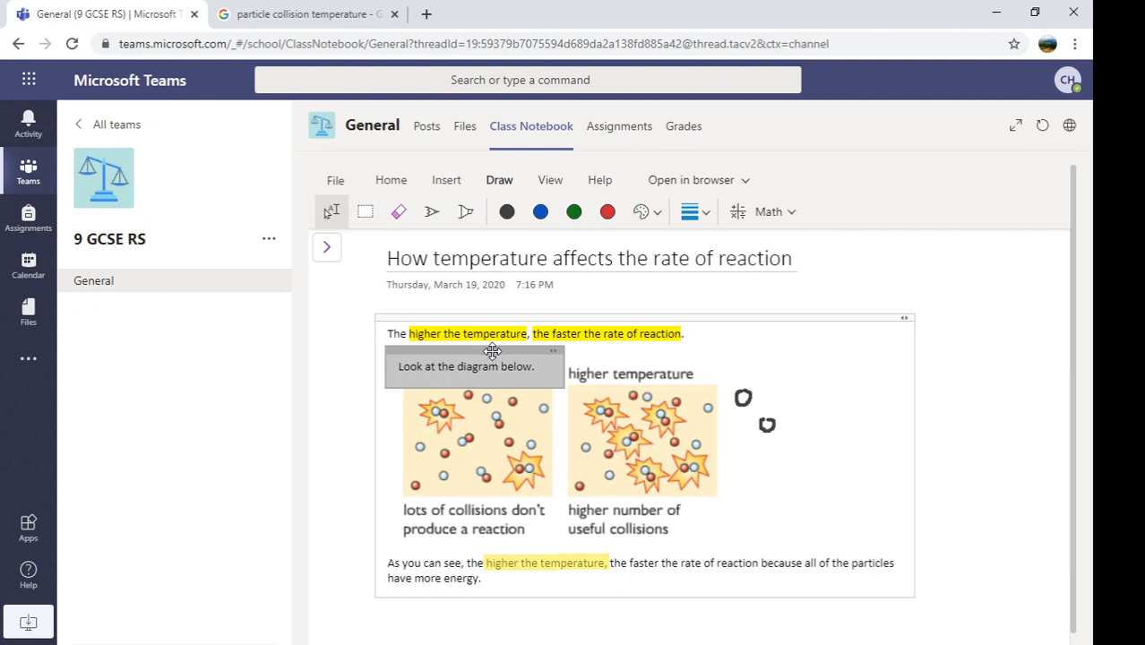
{"action": "right_click", "coordinate": [491, 365]}
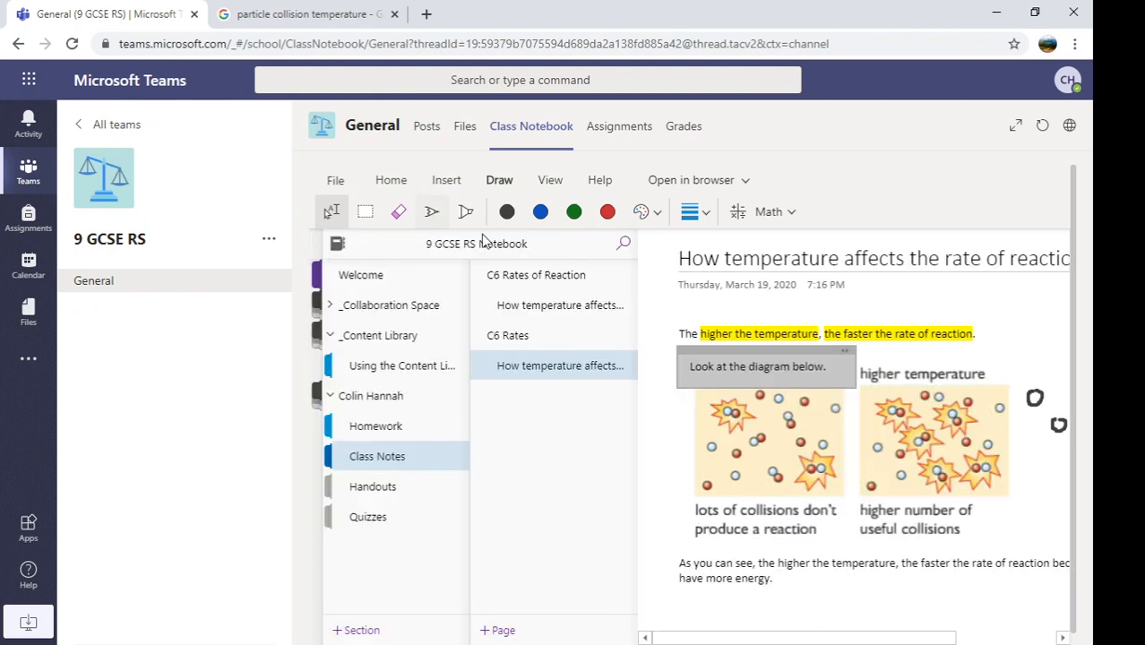
Step: Add a Class Notes page titled 'How concentration affects rate of reaction' beneath C6 Rates
{"action": "right_click", "coordinate": [538, 400]}
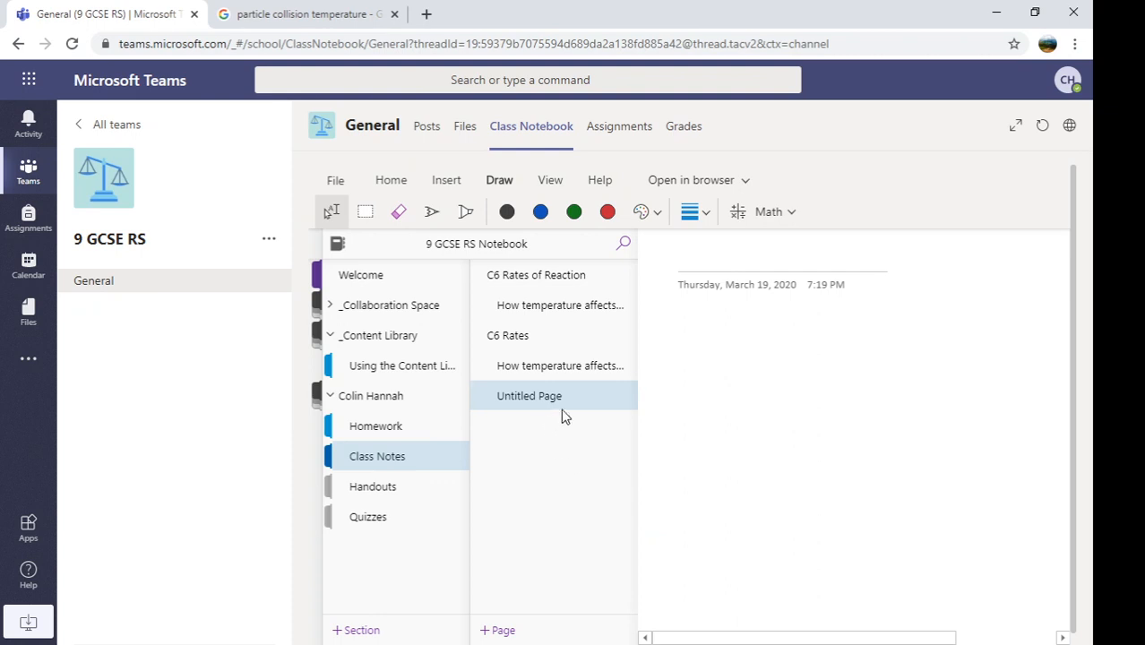
{"action": "right_click", "coordinate": [529, 396]}
{"action": "type", "text": "H"}
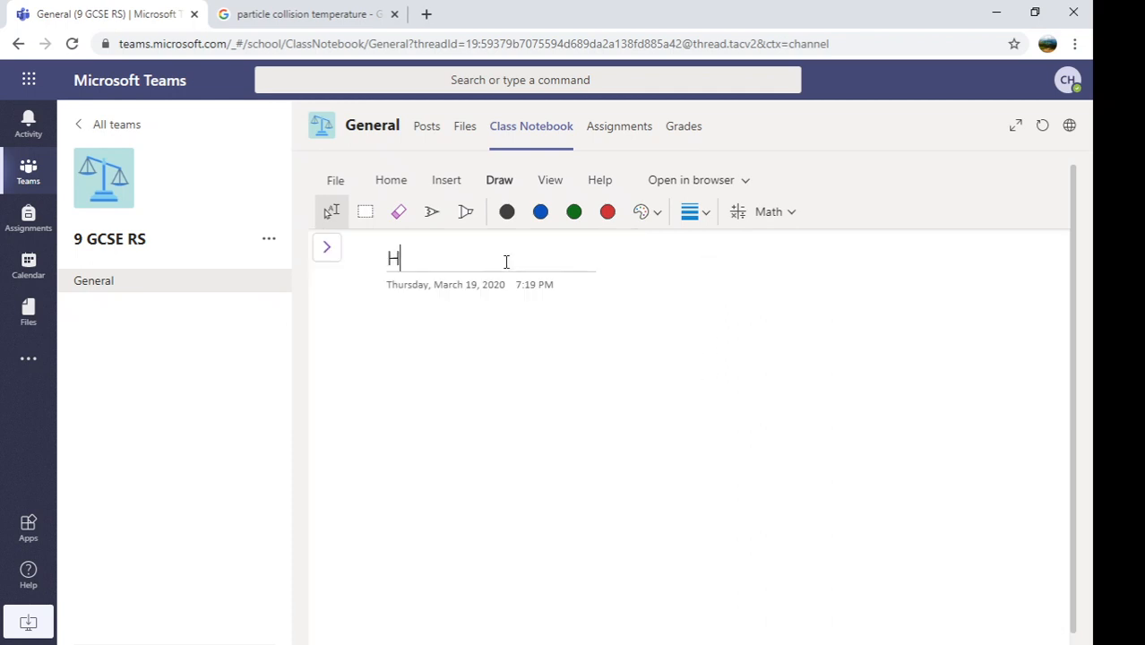
{"action": "type", "text": "ow conentrati"}
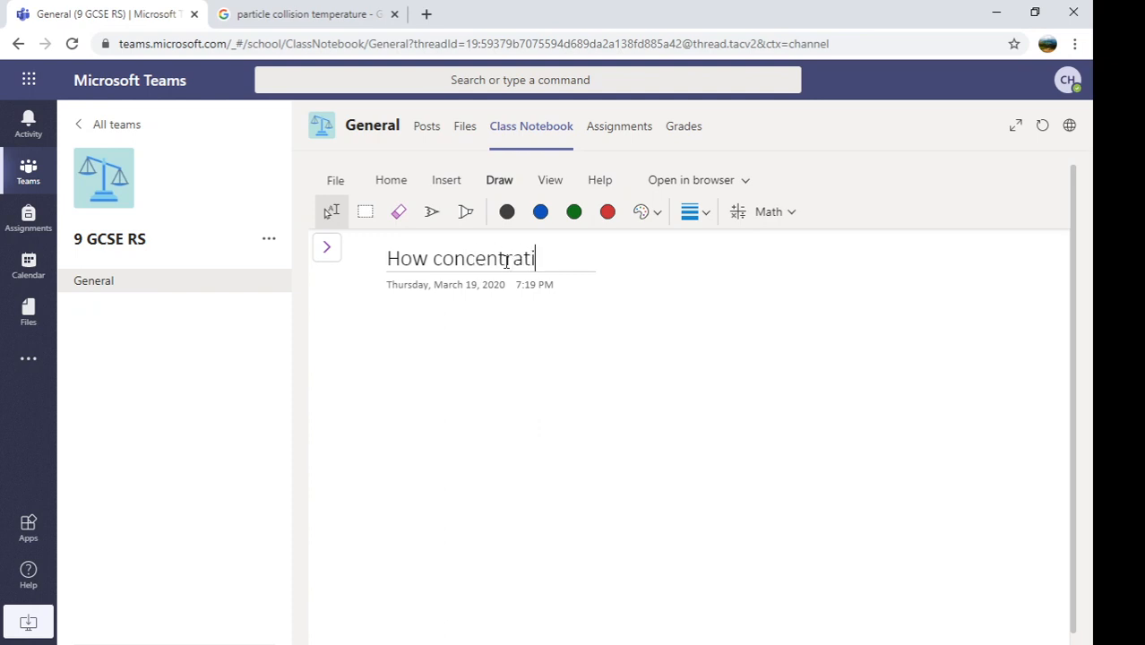
{"action": "type", "text": "on affects re"}
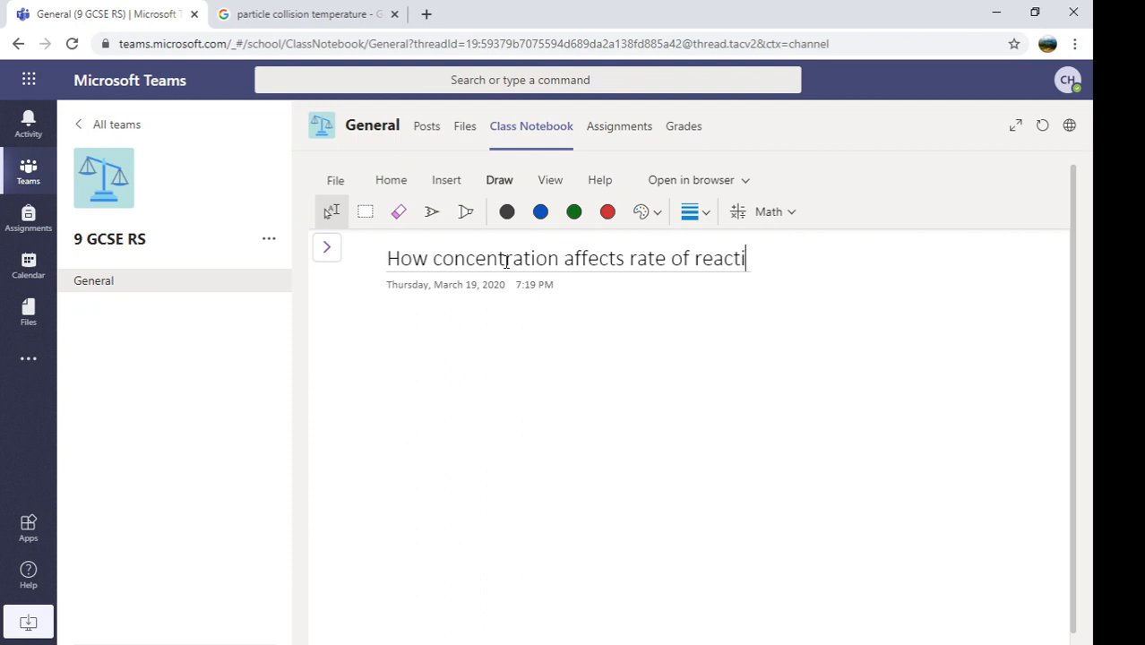
{"action": "type", "text": "on"}
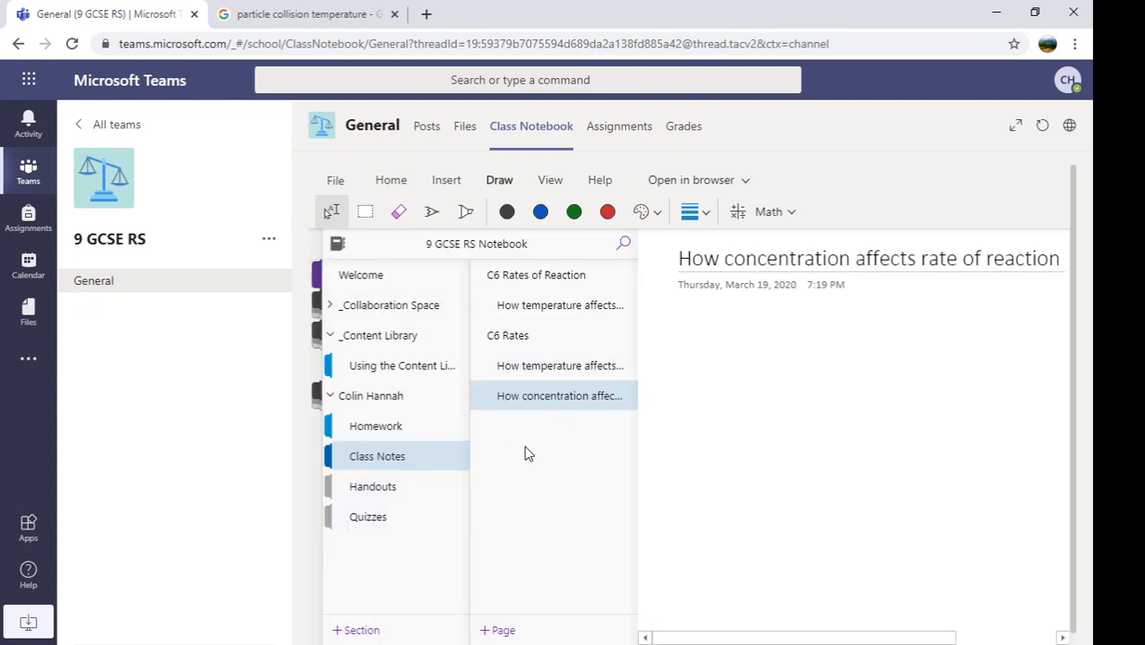
Step: Add another Class Notes page and title it 'C7: Hydrocarbons'
{"action": "left_click", "coordinate": [498, 630]}
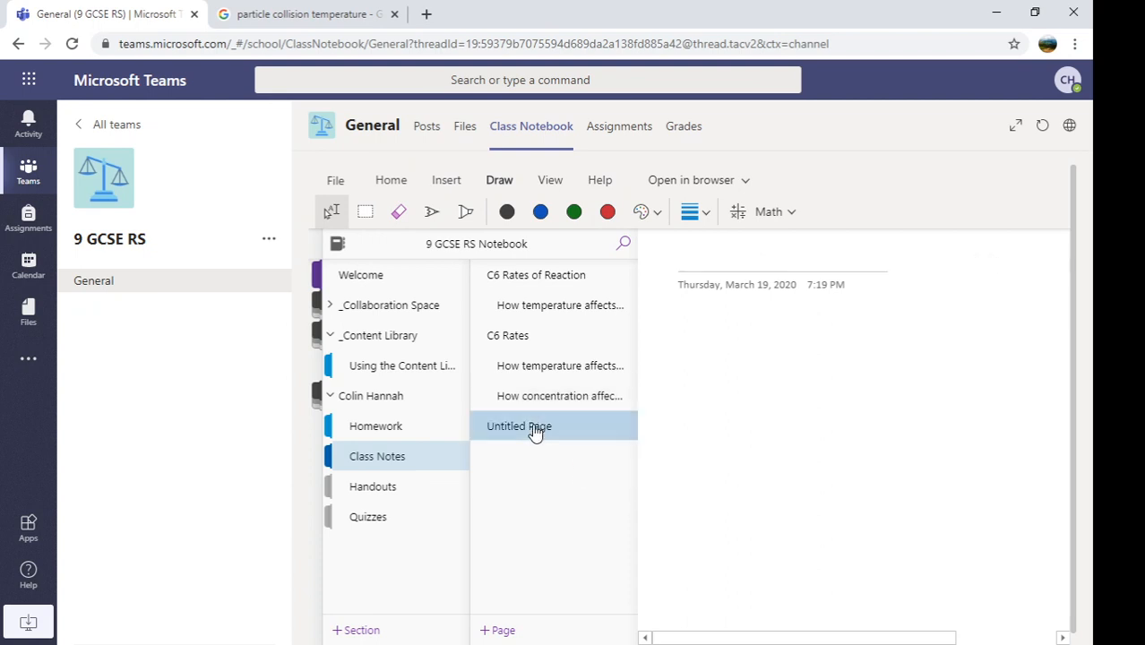
{"action": "left_click", "coordinate": [336, 244]}
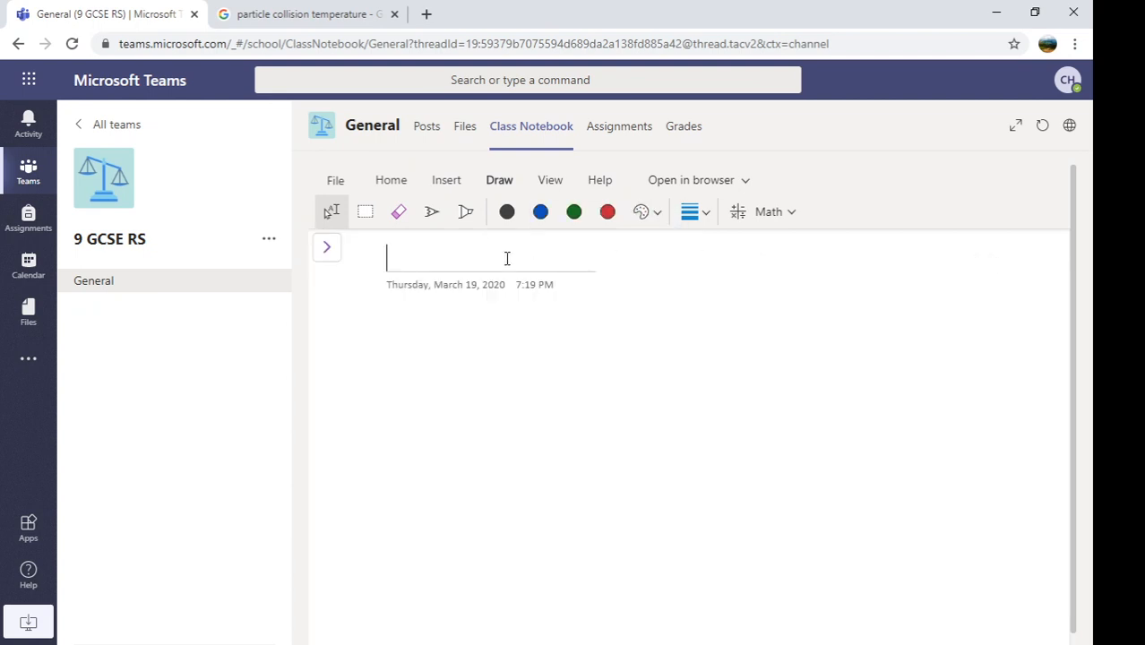
{"action": "type", "text": "C7: Hydr"}
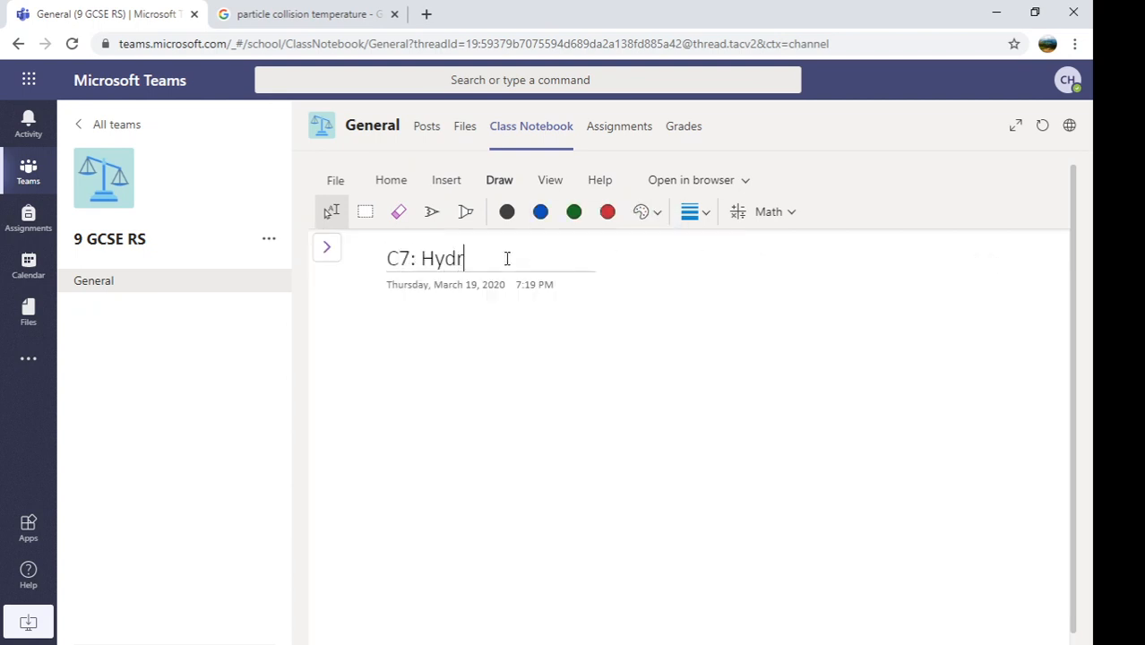
{"action": "type", "text": "ocarbons"}
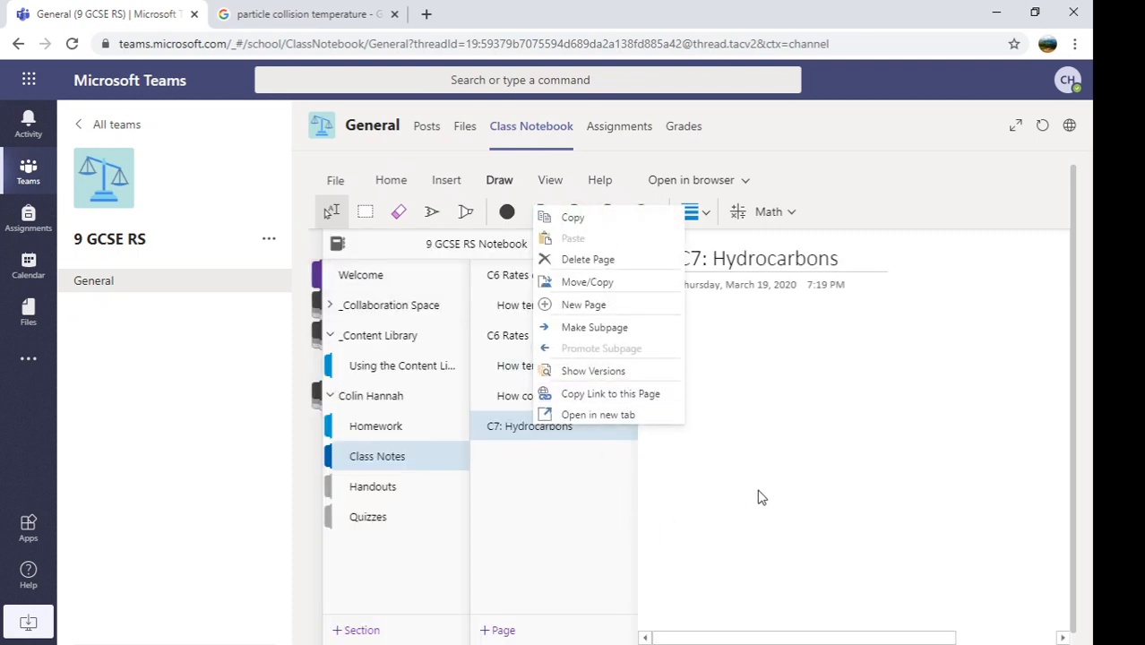
{"action": "mouse_move", "coordinate": [570, 337]}
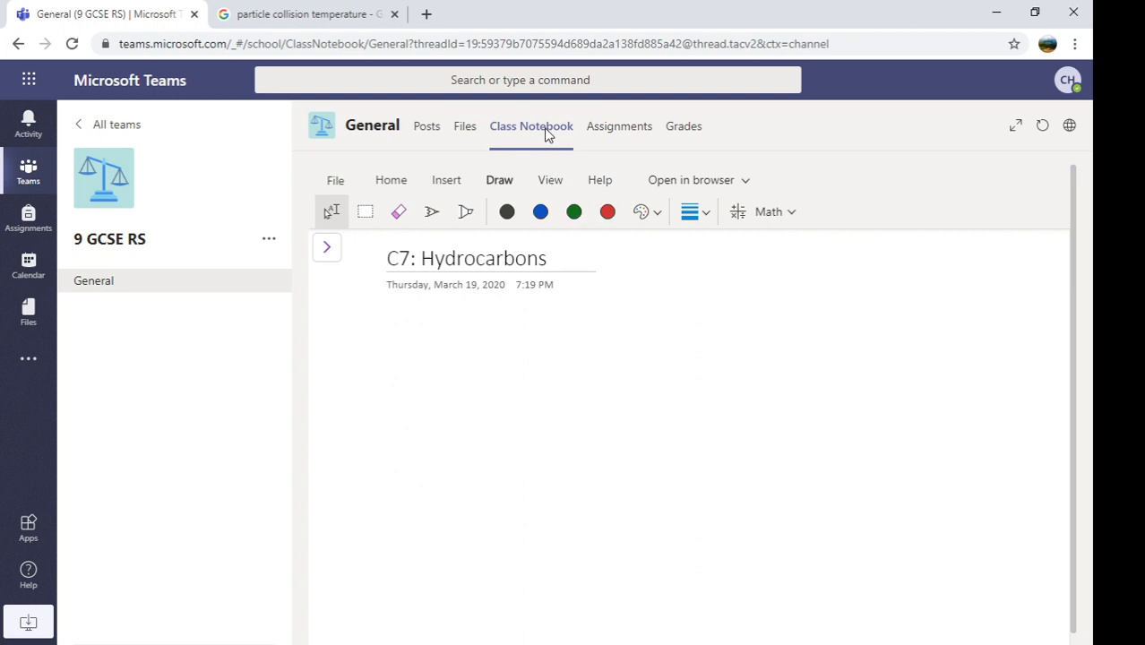
{"action": "mouse_move", "coordinate": [335, 301]}
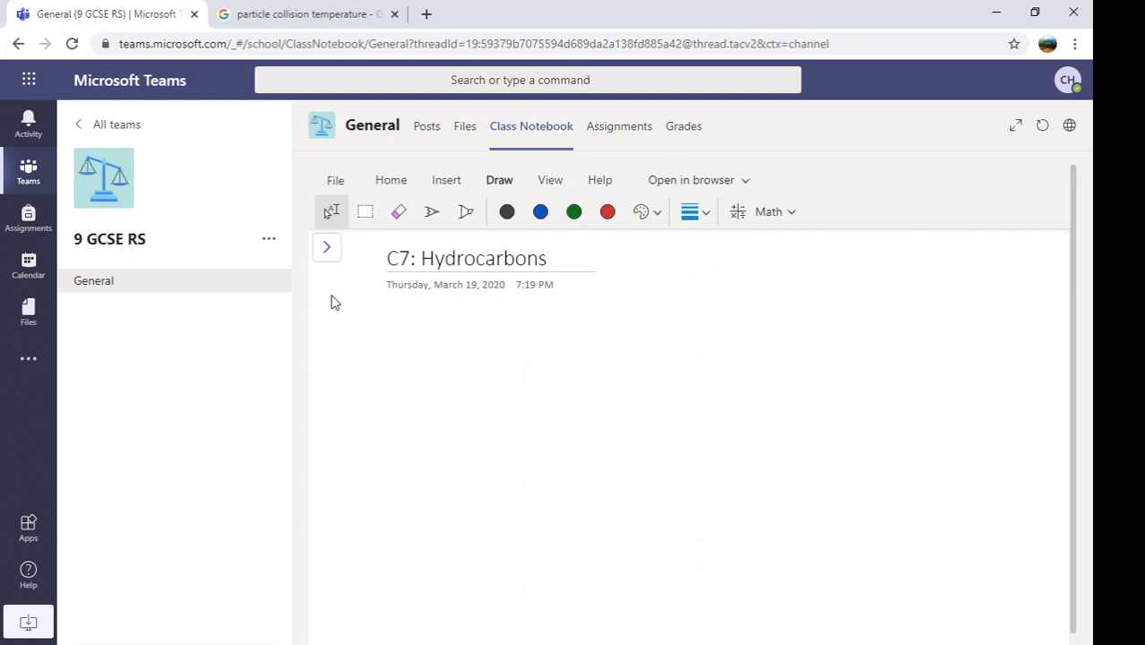
{"action": "mouse_move", "coordinate": [326, 250]}
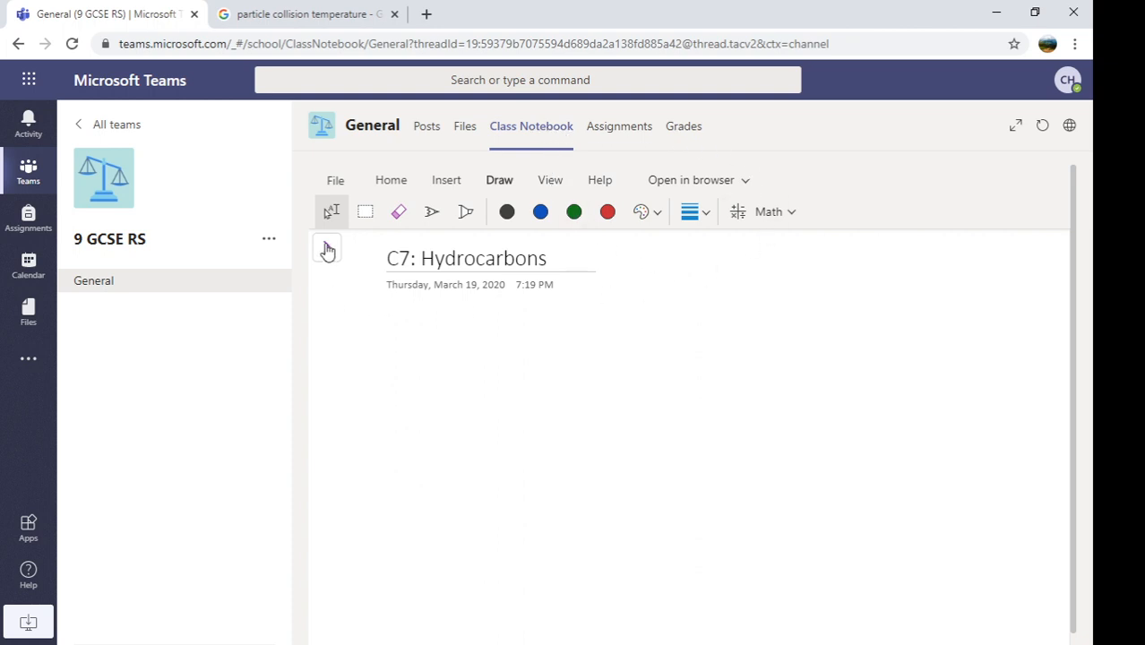